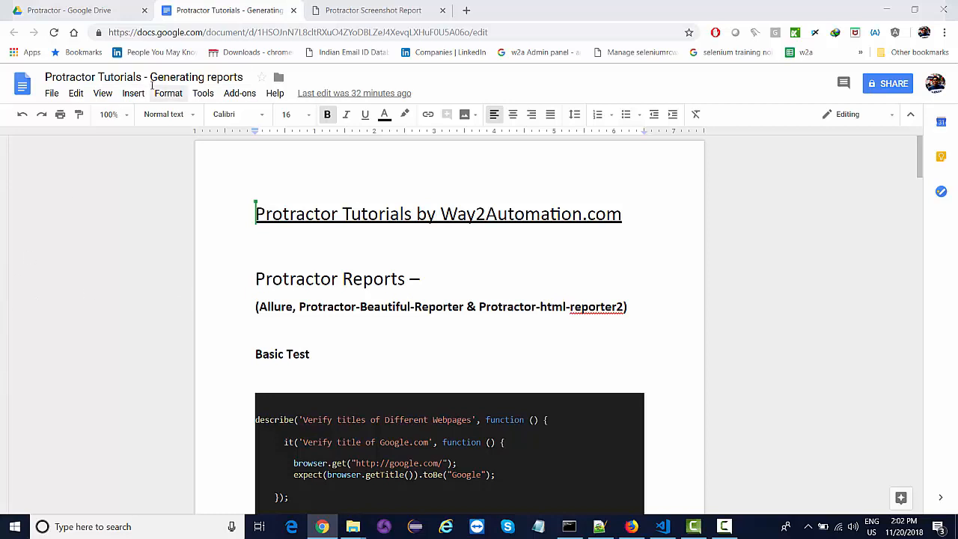
Scroll to '3. Protractor HTML Reporter2' and select the 'npm i protractor-html-reporter-2' line.
{"action": "scroll", "scroll_direction": "down", "scroll_amount": 3}
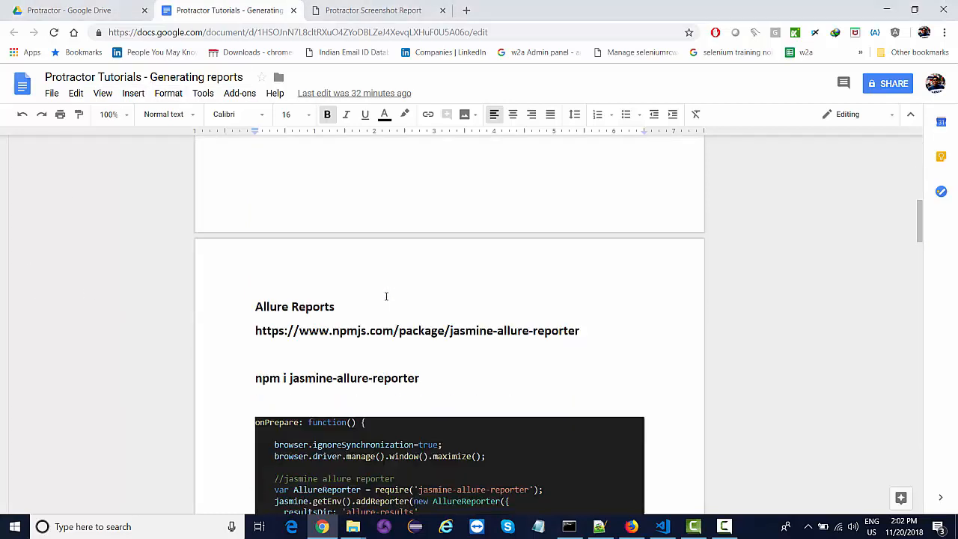
{"action": "scroll", "scroll_direction": "down", "scroll_amount": 3}
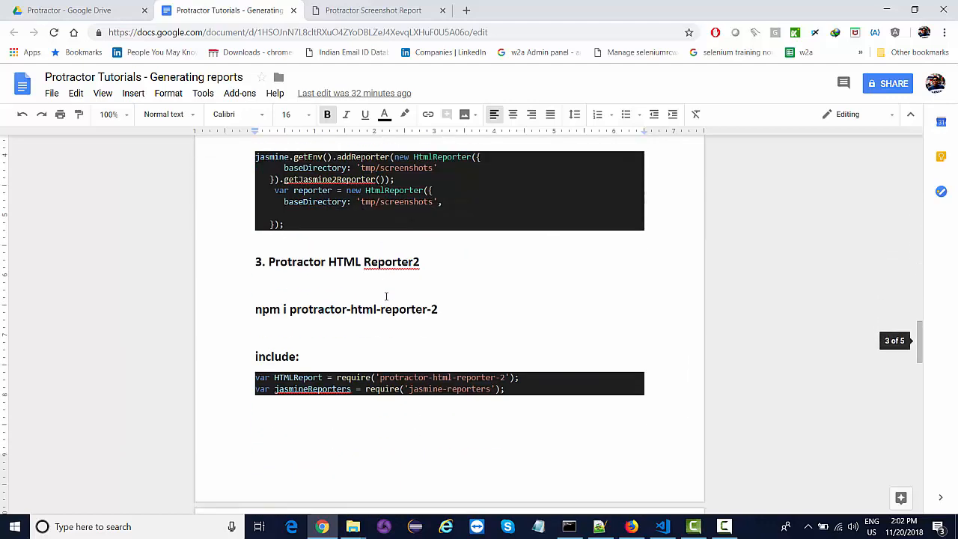
{"action": "scroll", "scroll_direction": "down", "scroll_amount": 3}
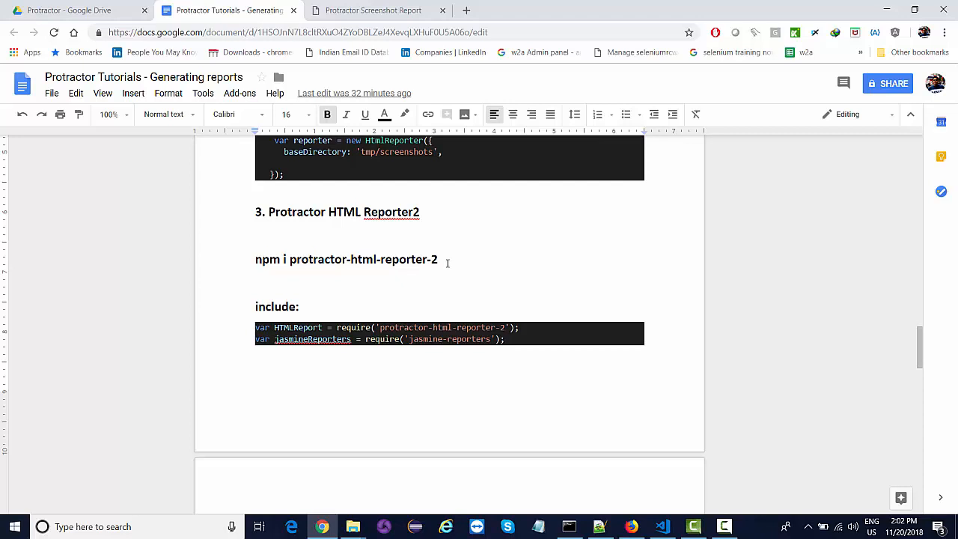
{"action": "triple_click", "coordinate": [346, 259]}
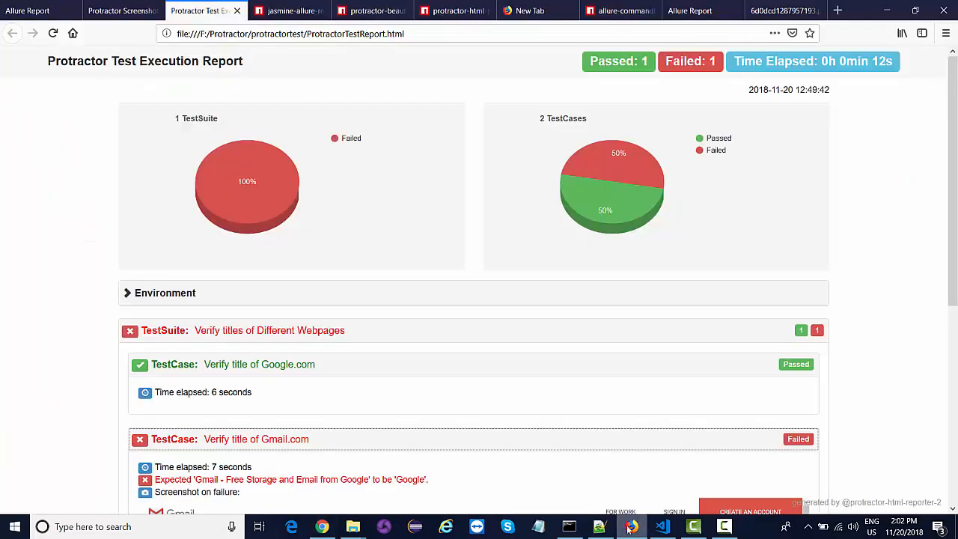
Show the 'Using with protractor conf.js file' example on the protractor-html-reporter-2 npm page.
{"action": "left_click", "coordinate": [455, 10]}
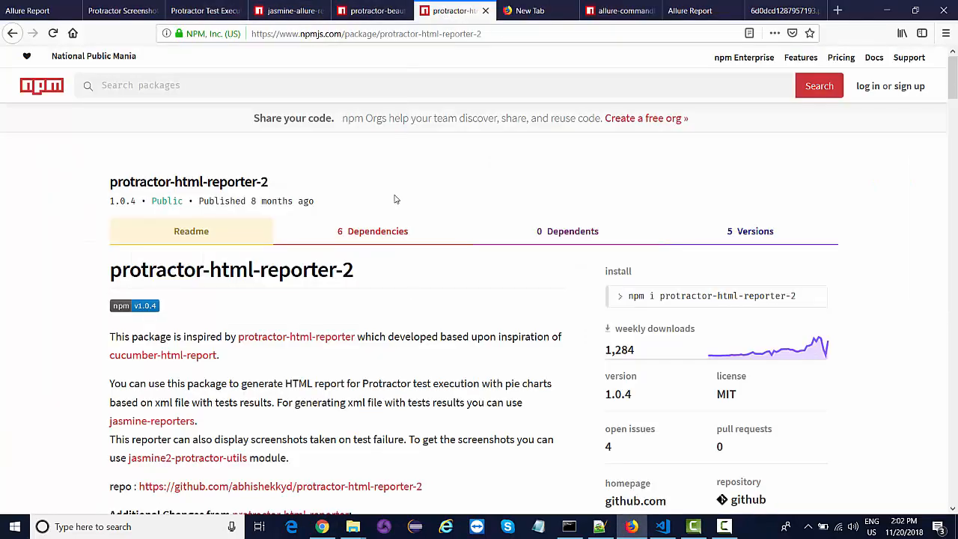
{"action": "scroll", "scroll_direction": "down", "scroll_amount": 3}
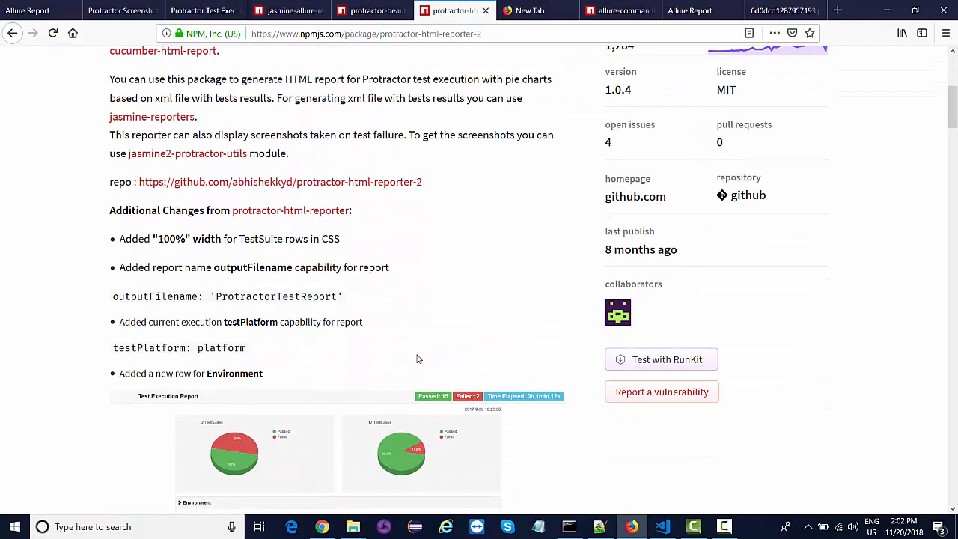
{"action": "scroll", "scroll_direction": "down", "scroll_amount": 3}
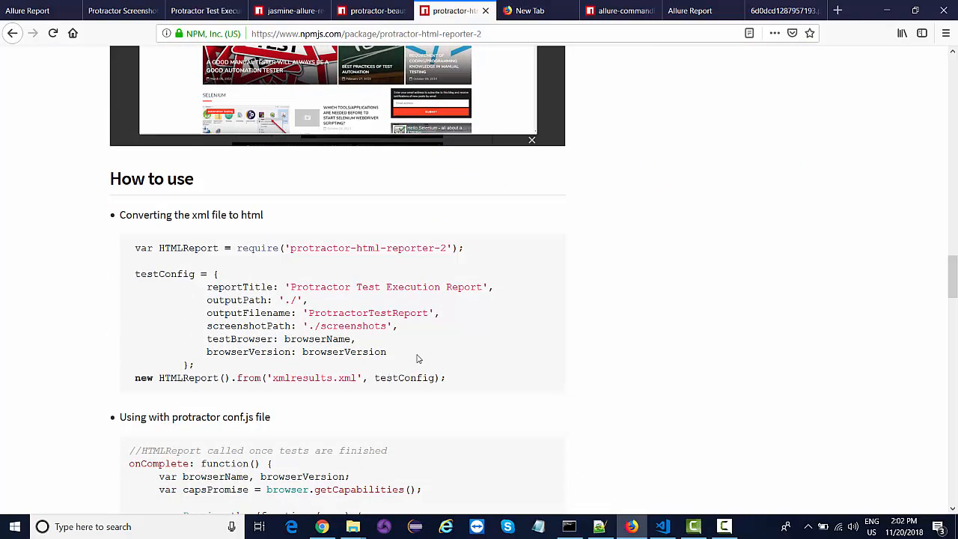
{"action": "scroll", "scroll_direction": "down", "scroll_amount": 3}
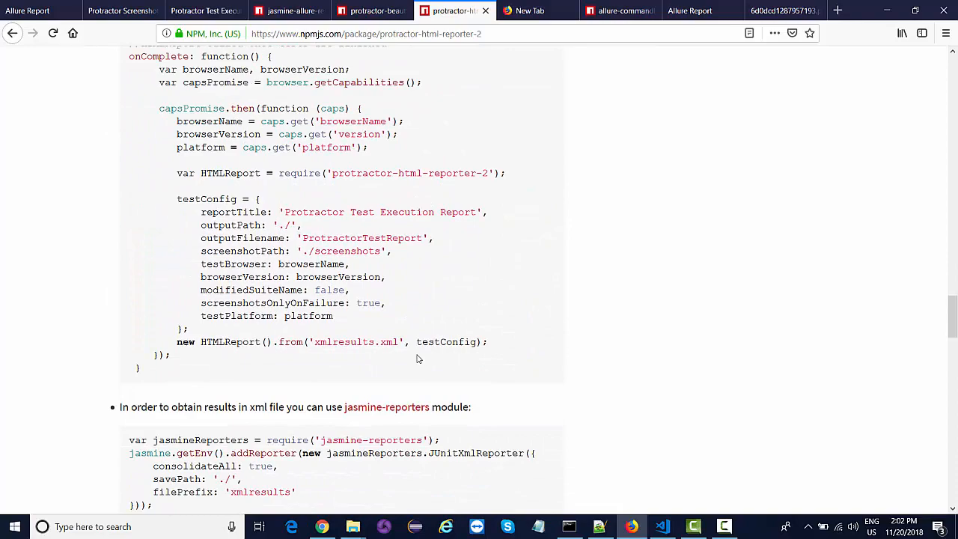
{"action": "scroll", "scroll_direction": "down", "scroll_amount": 3}
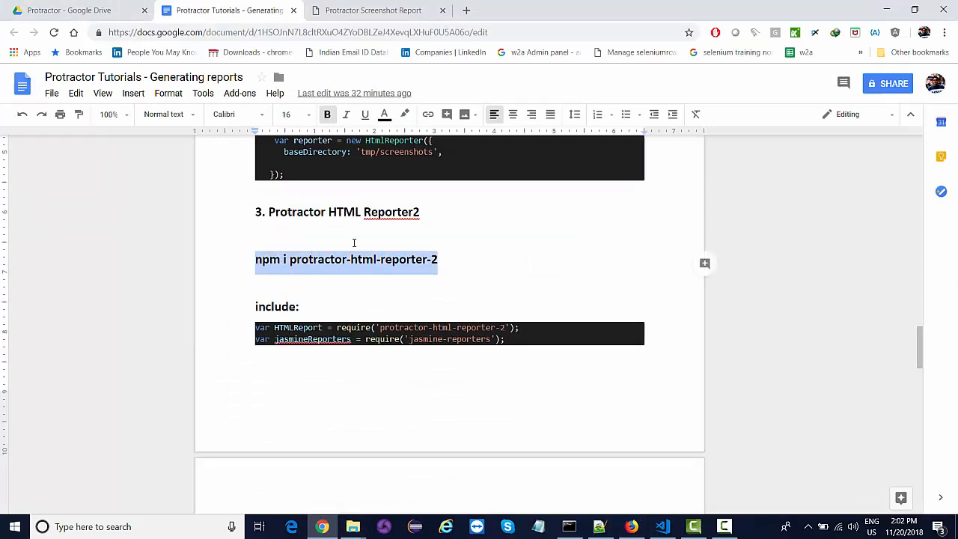
{"action": "mouse_move", "coordinate": [527, 251]}
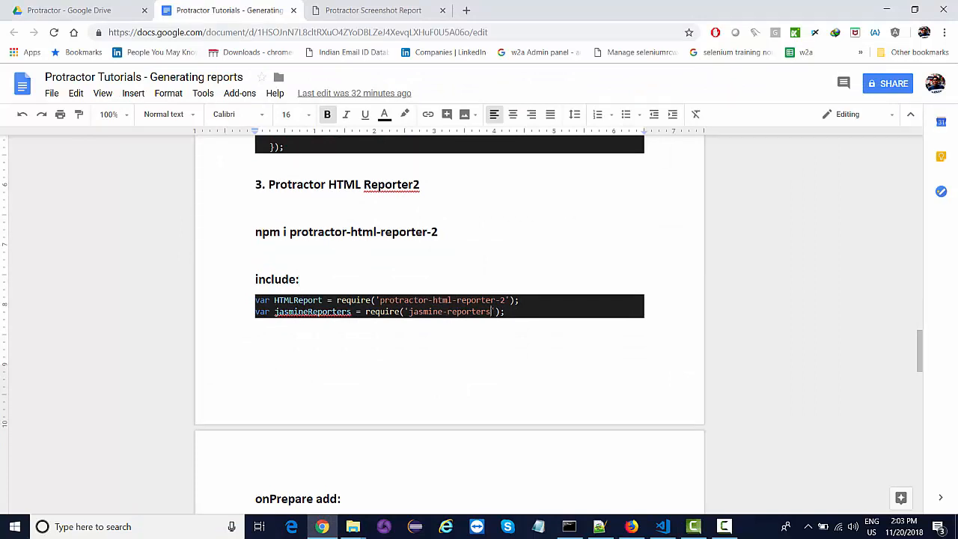
Select the require lines for protractor-html-reporter-2 and jasmine-reporters in the notes.
{"action": "double_click", "coordinate": [449, 312]}
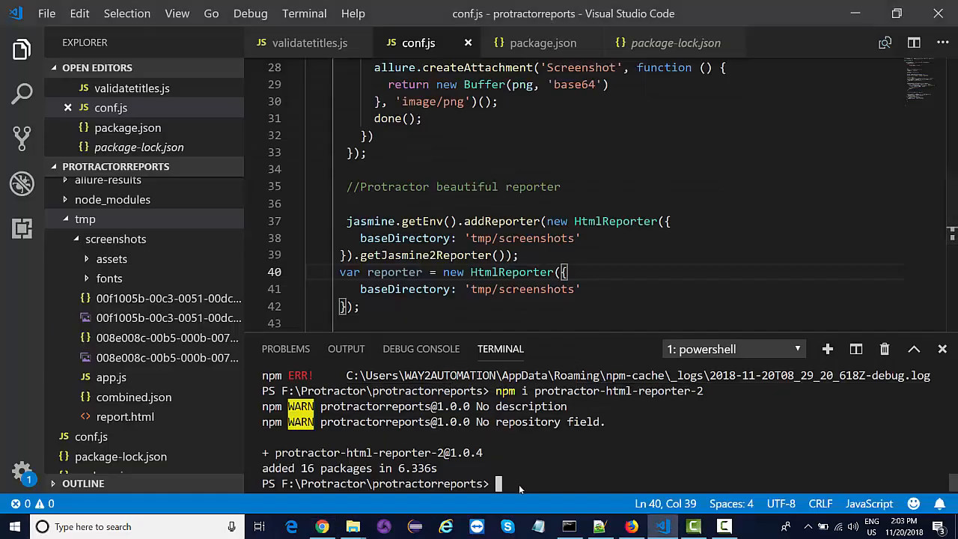
Install jasmine-reporters with npm and move into conf.js's exports.config block.
{"action": "type", "text": "npm"}
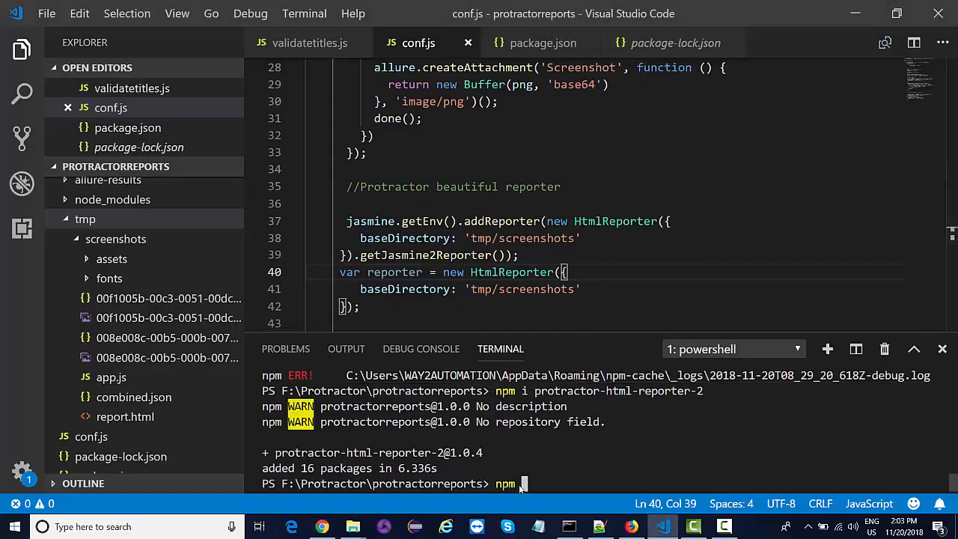
{"action": "type", "text": "i jasmine-reporters"}
{"action": "type", "text": "var jasmineReporters = require('jasmine-reporters');"}
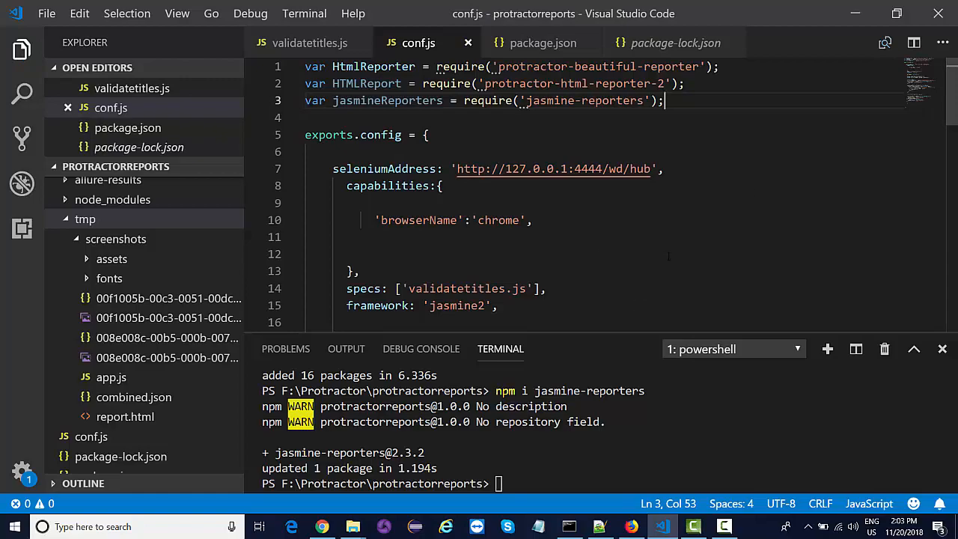
{"action": "left_click", "coordinate": [321, 526]}
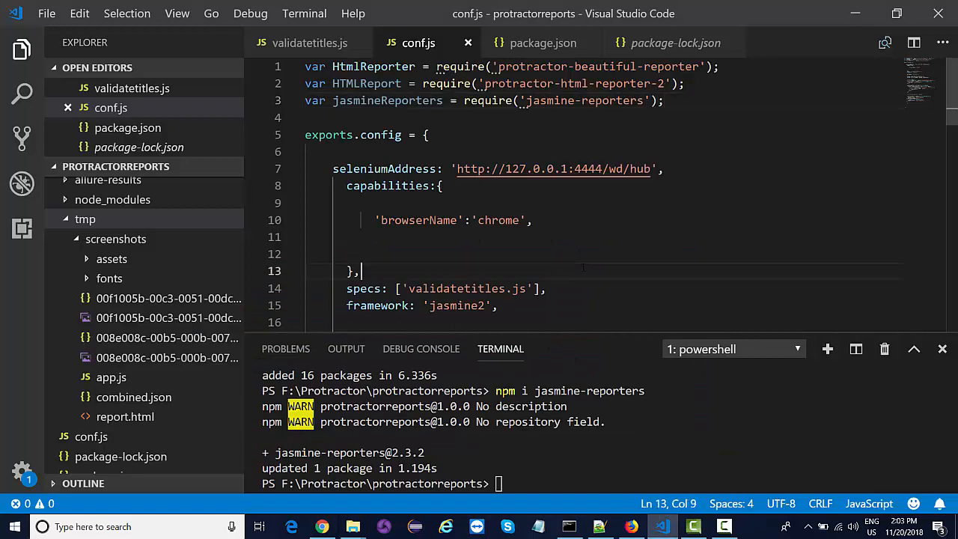
{"action": "scroll", "scroll_direction": "down", "scroll_amount": 3}
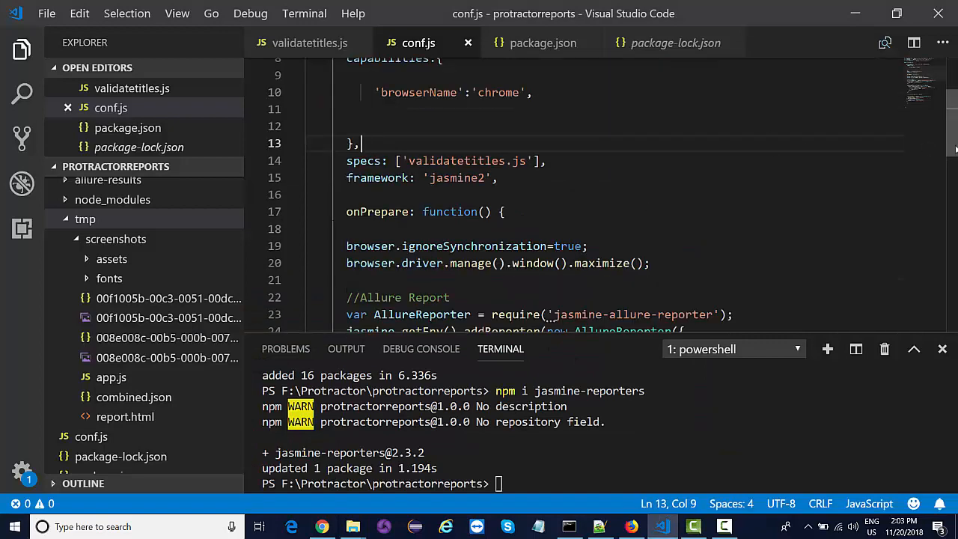
{"action": "scroll", "scroll_direction": "down", "scroll_amount": 3}
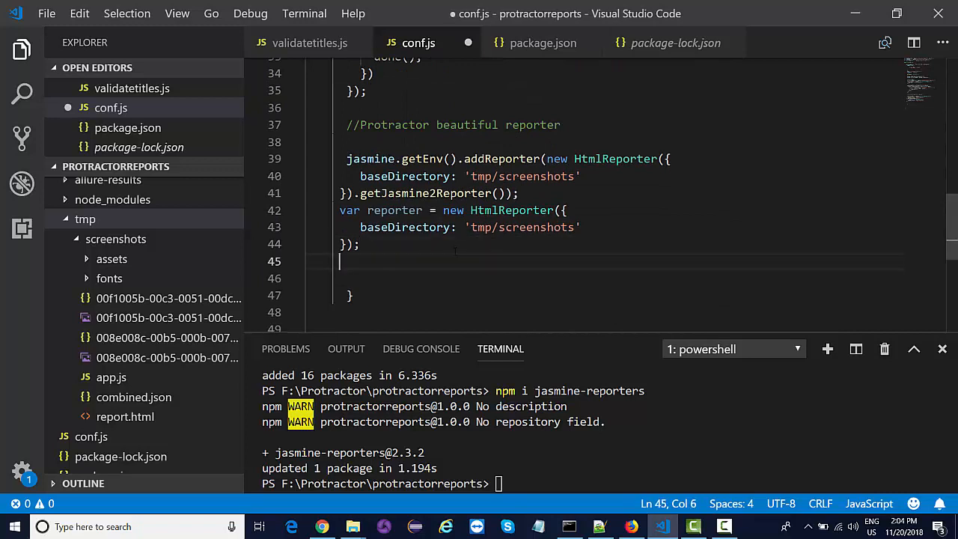
Add a '//Protractor html report' comment in conf.js.
{"action": "type", "text": "//"}
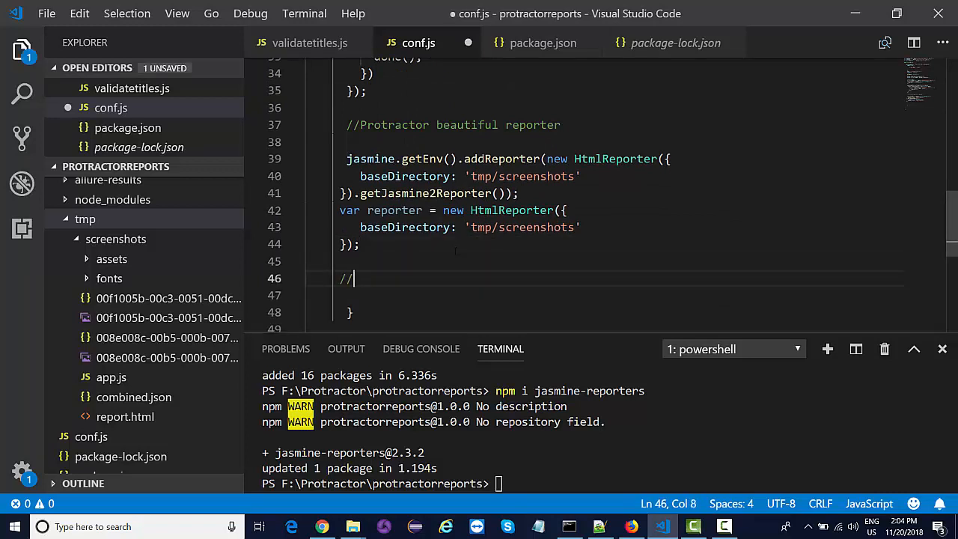
{"action": "type", "text": "Protractor"}
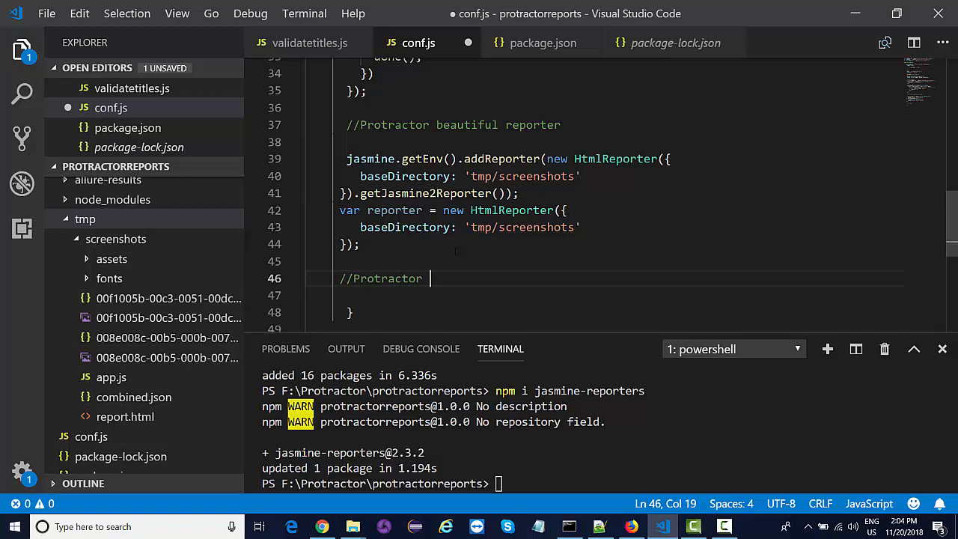
{"action": "type", "text": "html report"}
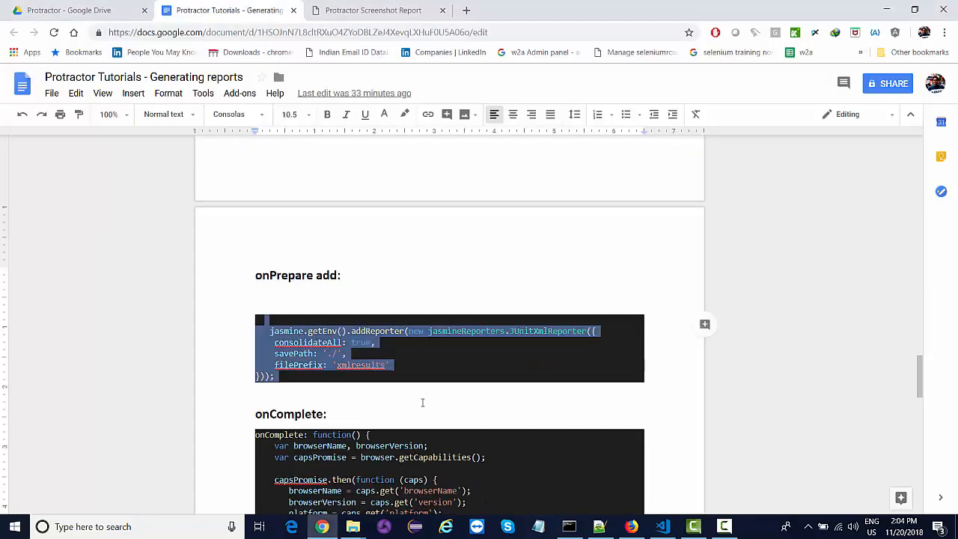
Select the onComplete report-generation code block in the Google Docs notes.
{"action": "scroll", "scroll_direction": "down", "scroll_amount": 3}
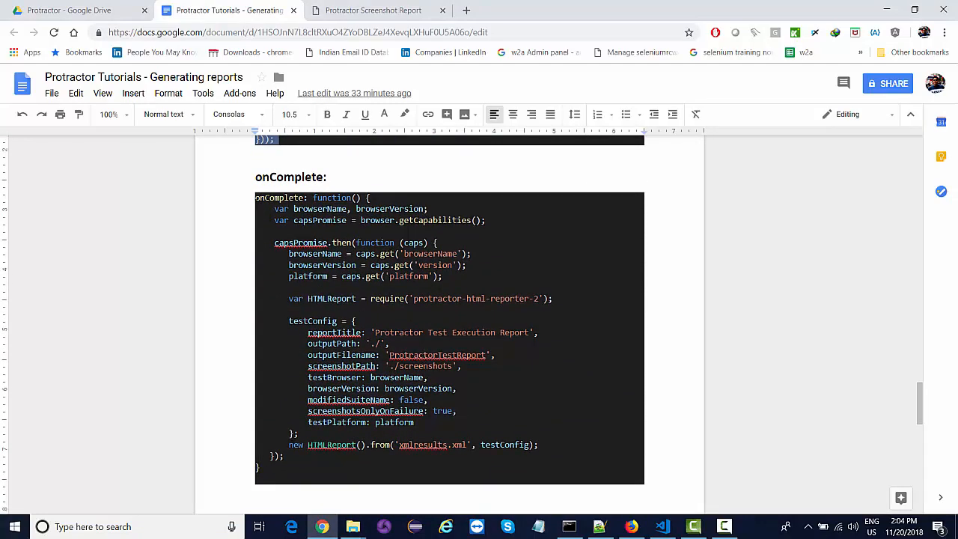
{"action": "left_click_drag", "start_coordinate": [255, 197], "coordinate": [357, 321]}
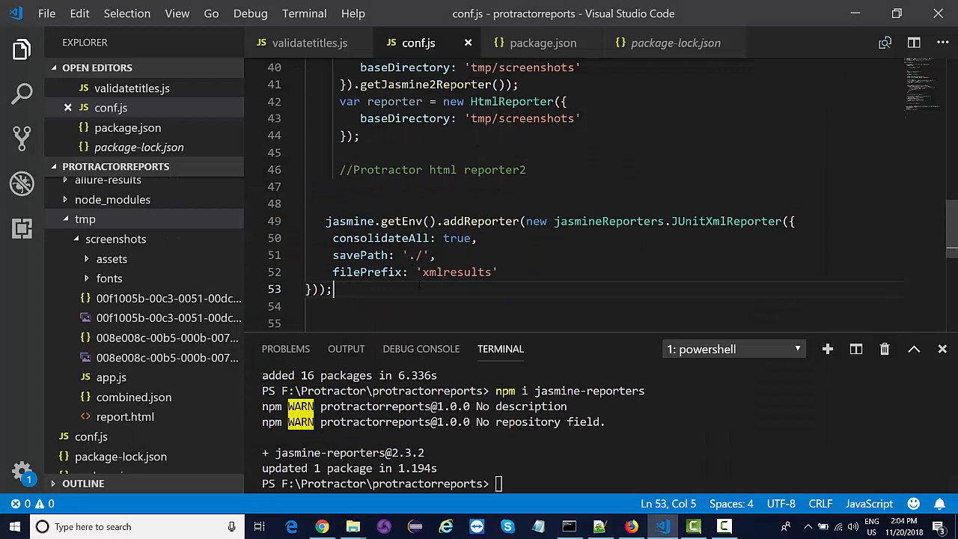
Add a comma after onPrepare's closing brace and review the pasted onComplete code.
{"action": "scroll", "scroll_direction": "down", "scroll_amount": 3}
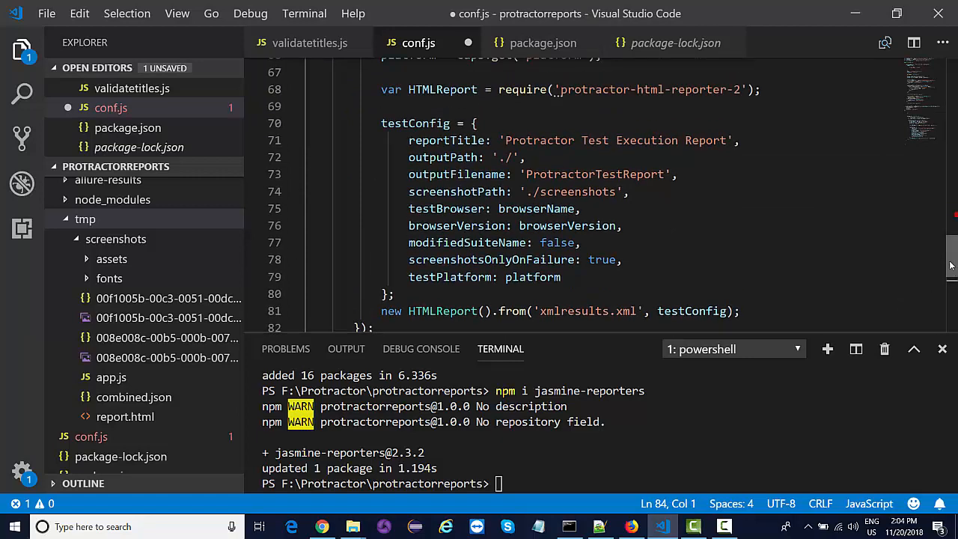
{"action": "scroll", "scroll_direction": "up", "scroll_amount": 3}
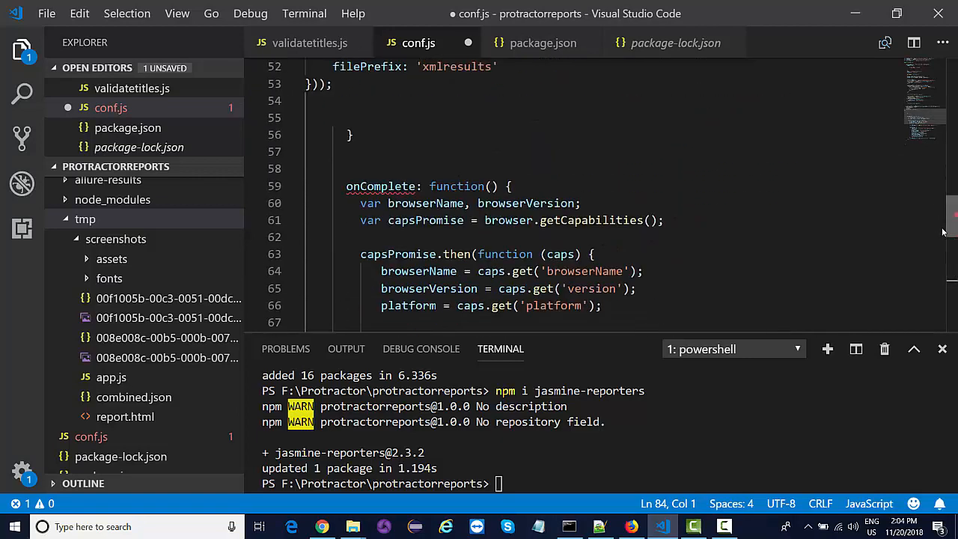
{"action": "scroll", "scroll_direction": "down", "scroll_amount": 3}
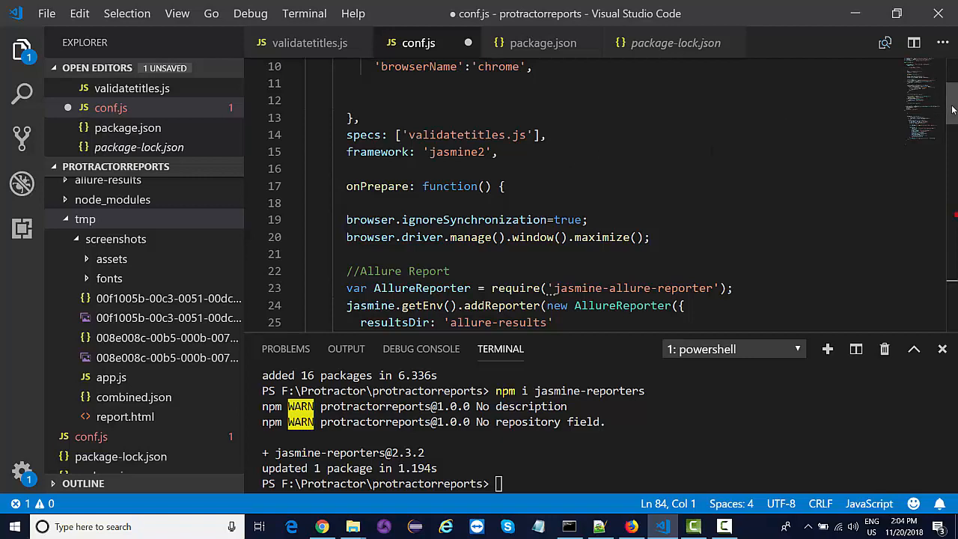
{"action": "scroll", "scroll_direction": "down", "scroll_amount": 3}
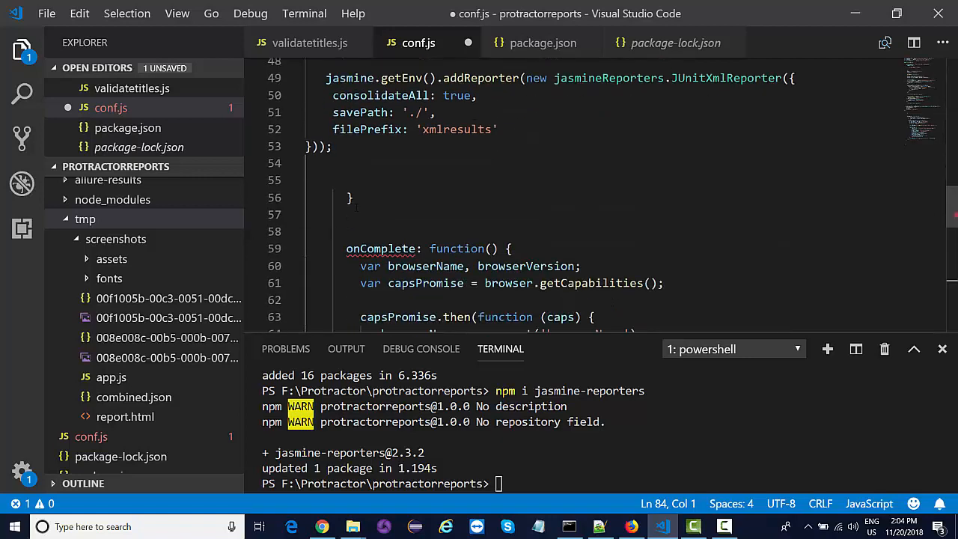
{"action": "left_click", "coordinate": [351, 197]}
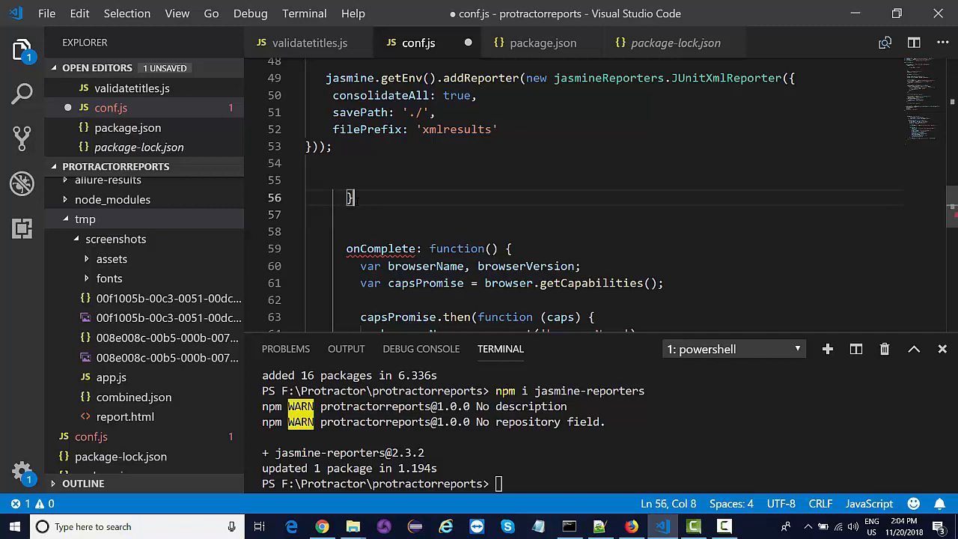
{"action": "type", "text": ","}
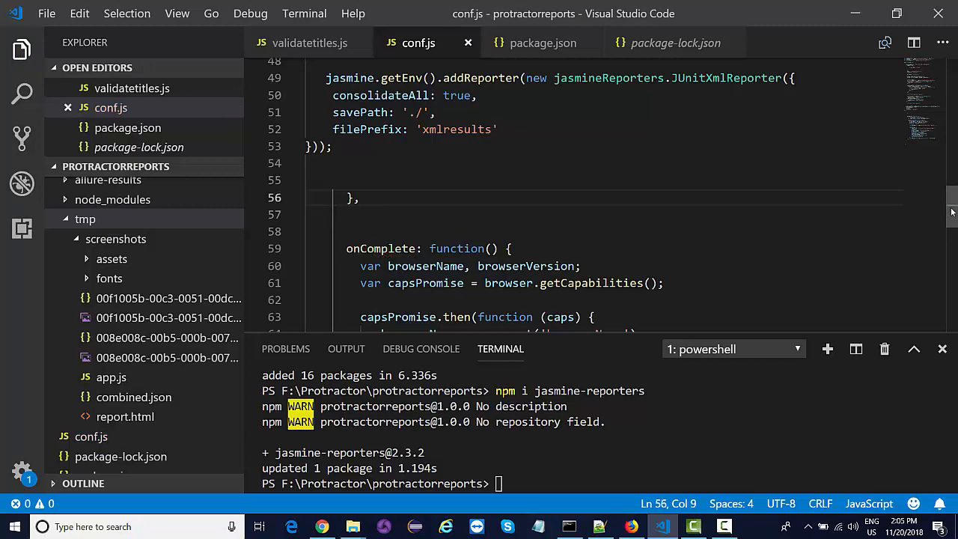
{"action": "scroll", "scroll_direction": "down", "scroll_amount": 3}
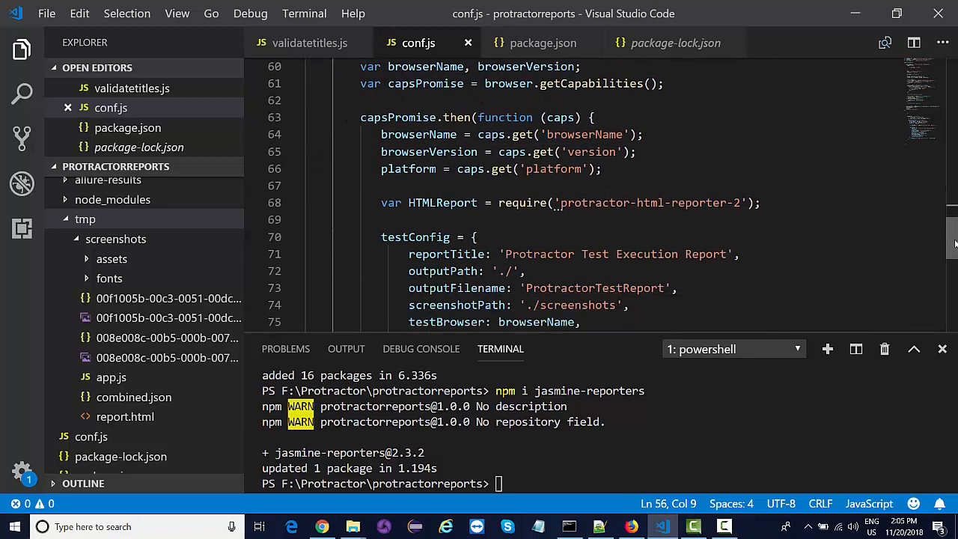
{"action": "scroll", "scroll_direction": "down", "scroll_amount": 3}
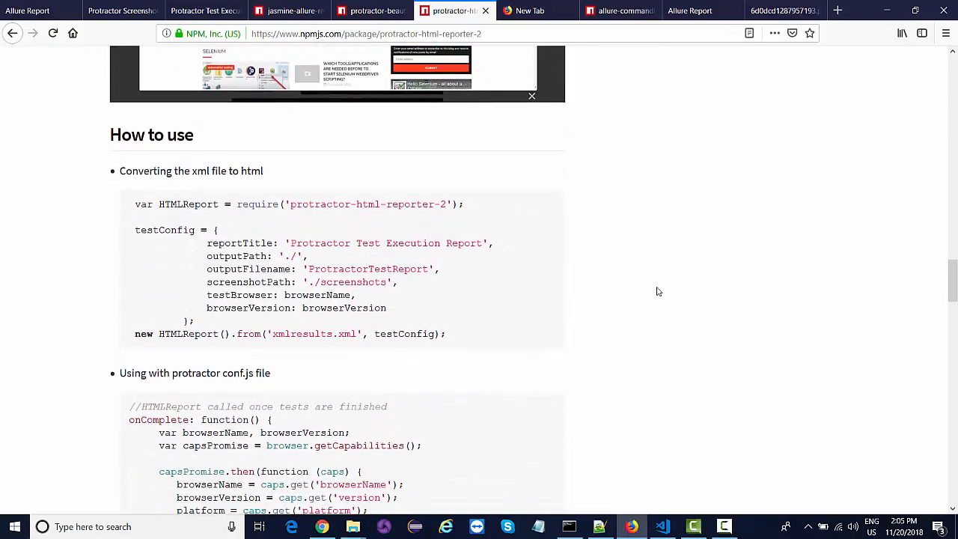
Scroll to the screenshots example and select the 'jasmine2-protractor-utils' package name.
{"action": "scroll", "scroll_direction": "down", "scroll_amount": 3}
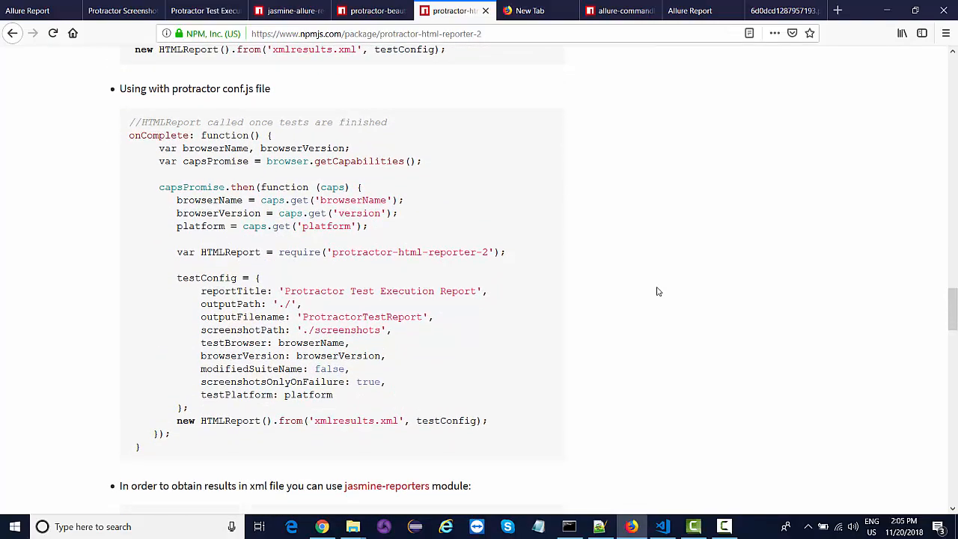
{"action": "scroll", "scroll_direction": "down", "scroll_amount": 3}
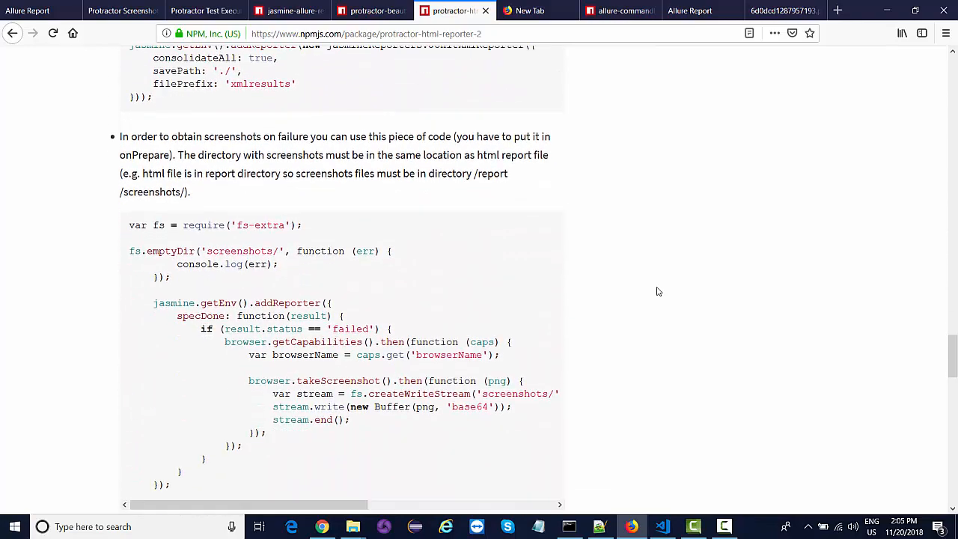
{"action": "scroll", "scroll_direction": "down", "scroll_amount": 3}
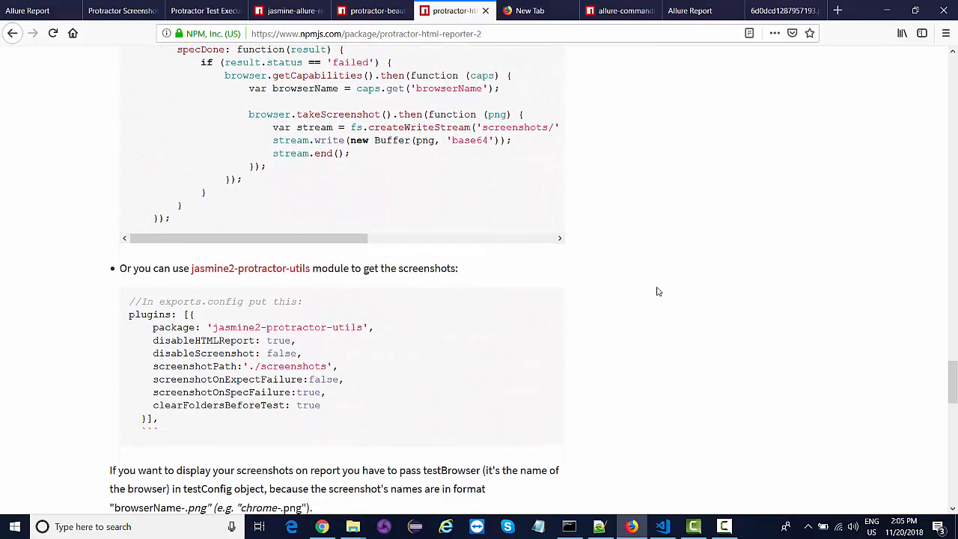
{"action": "scroll", "scroll_direction": "down", "scroll_amount": 3}
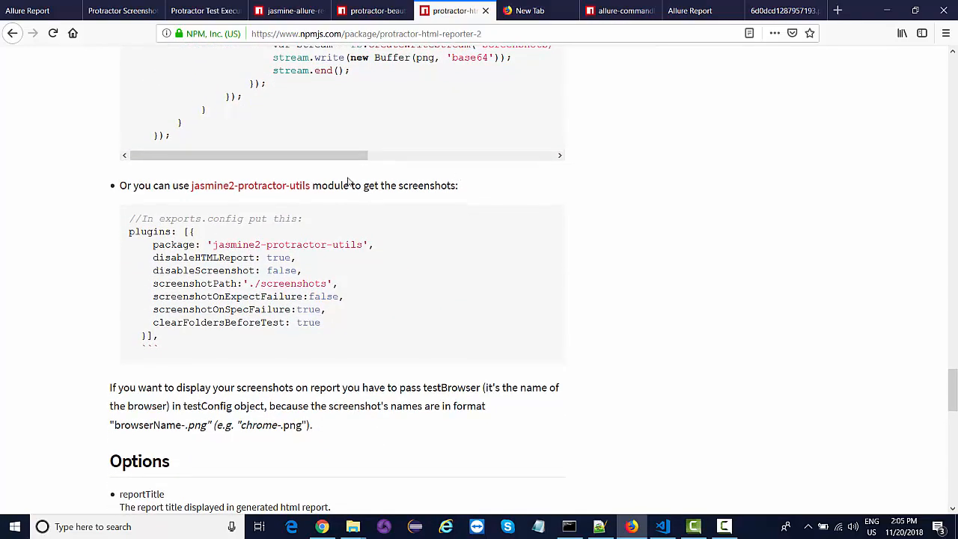
{"action": "mouse_move", "coordinate": [280, 186]}
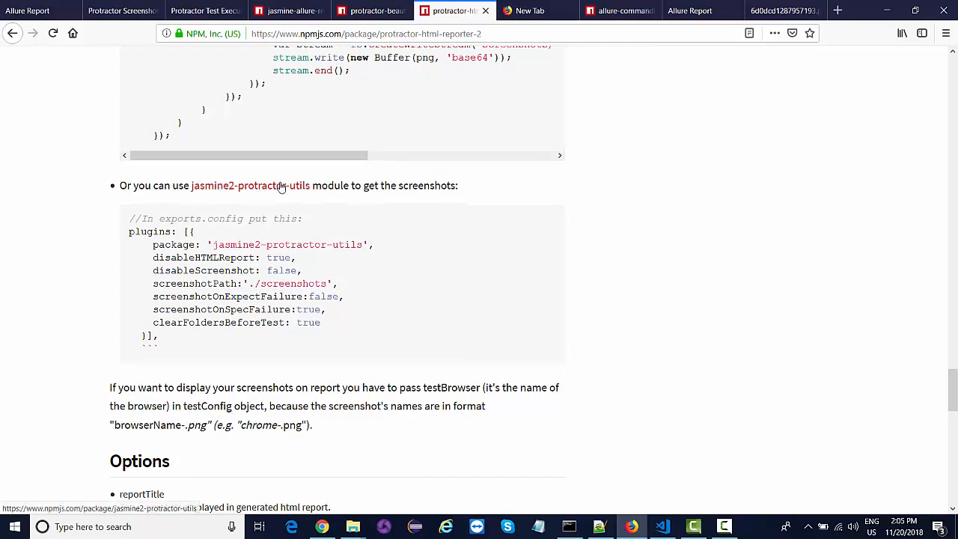
{"action": "mouse_move", "coordinate": [262, 190]}
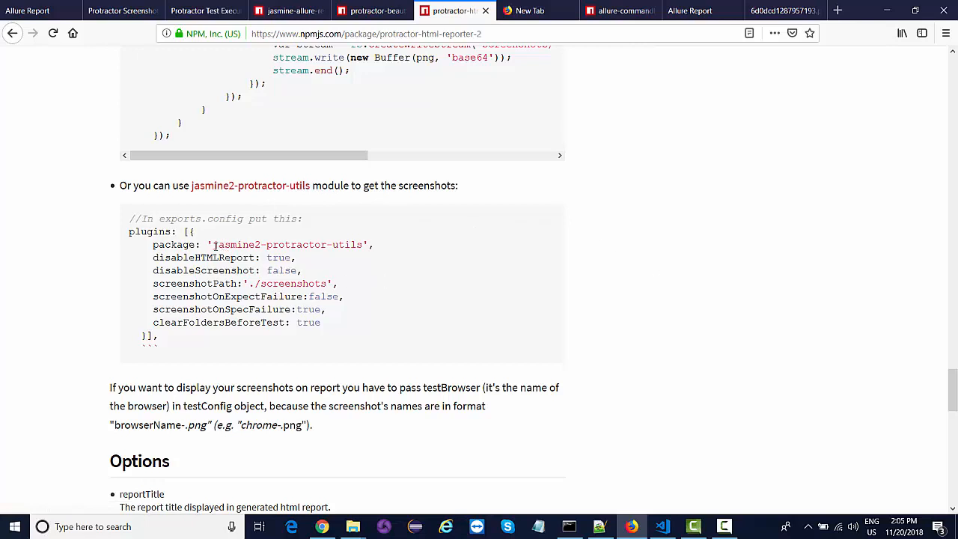
{"action": "double_click", "coordinate": [288, 244]}
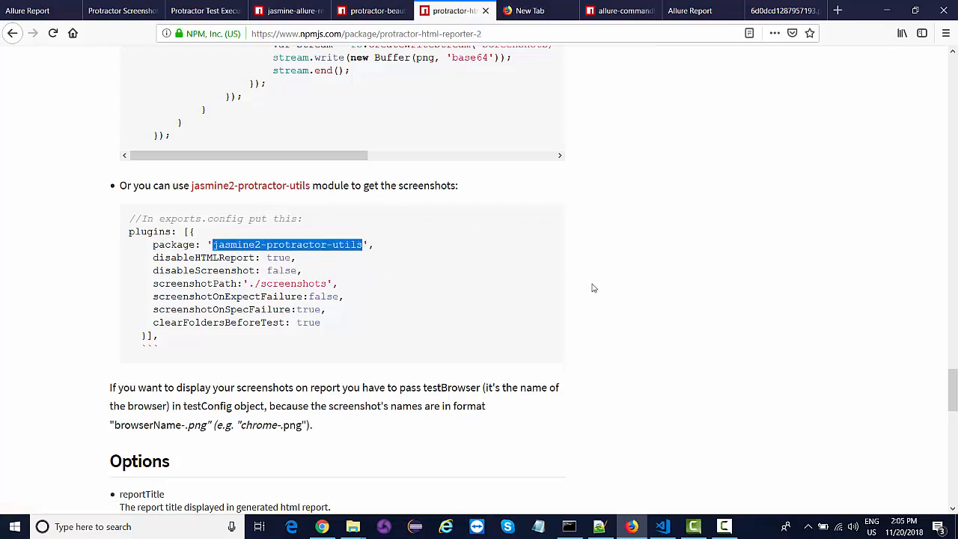
{"action": "mouse_move", "coordinate": [356, 445]}
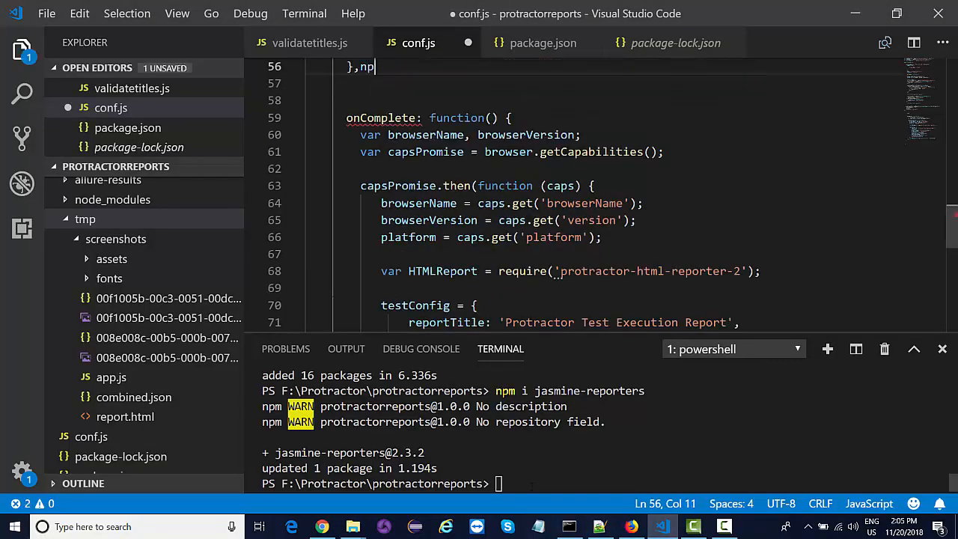
Remove the stray text from conf.js and begin an 'npm i' command in the terminal.
{"action": "key", "text": "Backspace"}
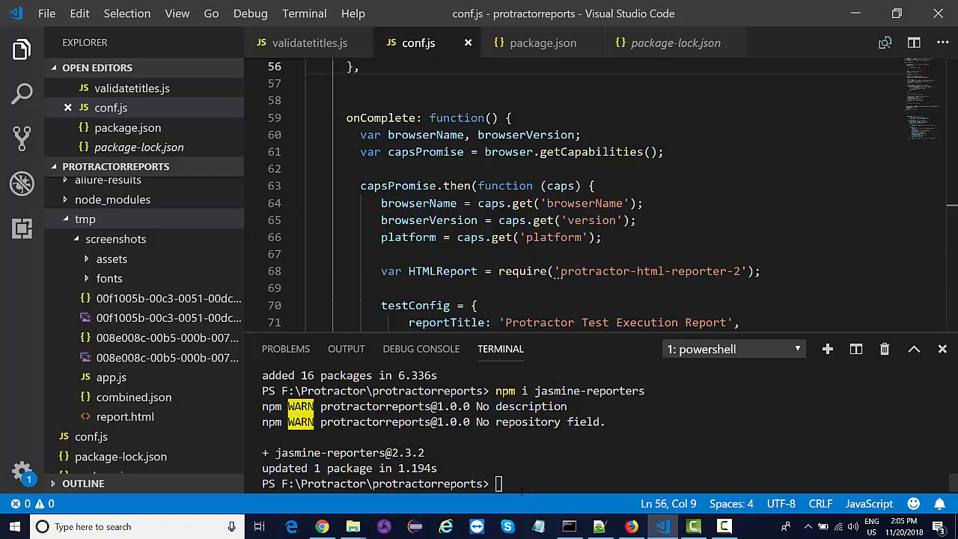
{"action": "type", "text": "np"}
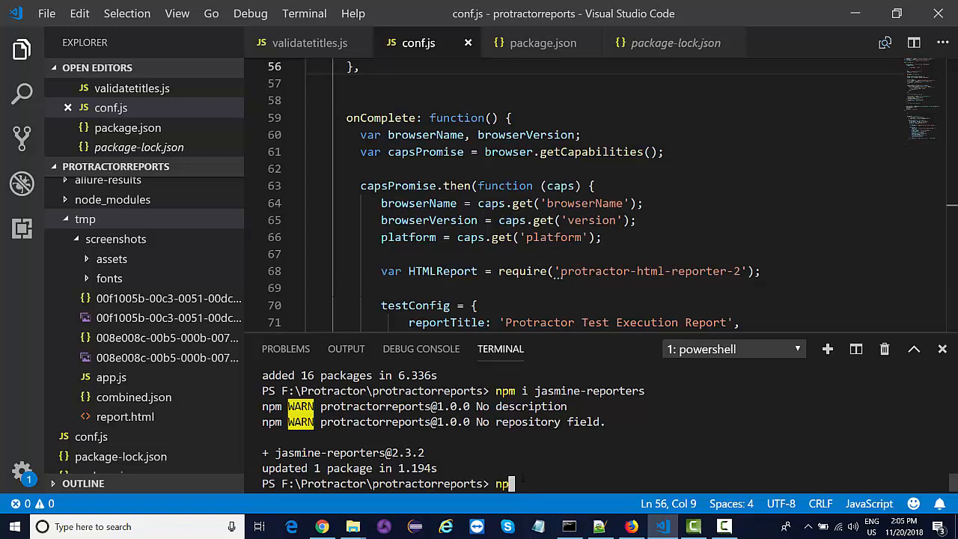
{"action": "type", "text": "i"}
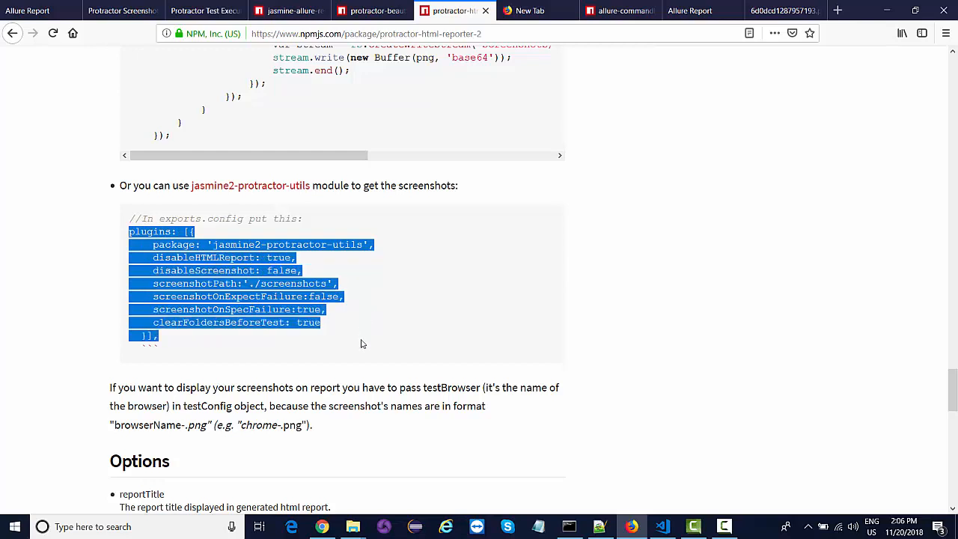
{"action": "mouse_move", "coordinate": [390, 333]}
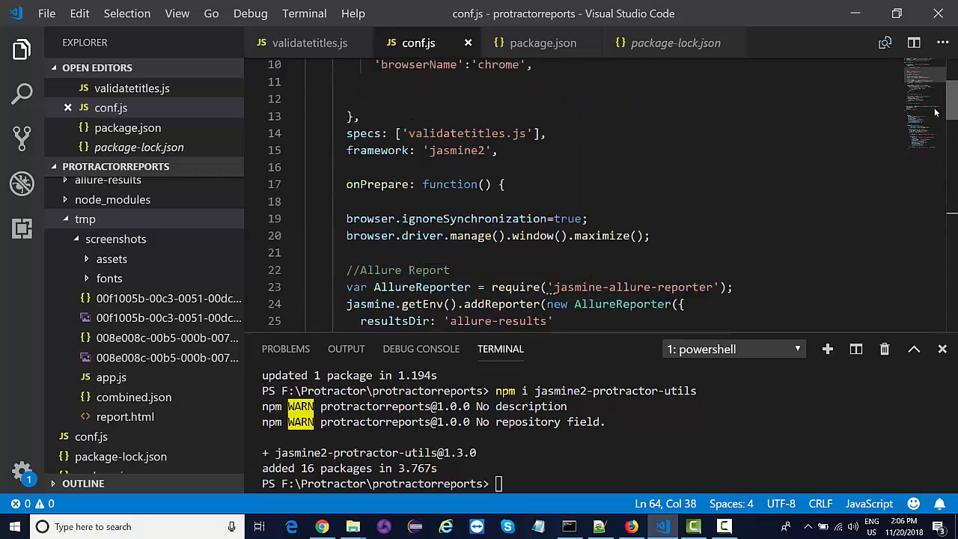
Run 'npm run protractortest' and read the output reporting jasmine2-protractor-utils cannot be found.
{"action": "scroll", "scroll_direction": "down", "scroll_amount": 3}
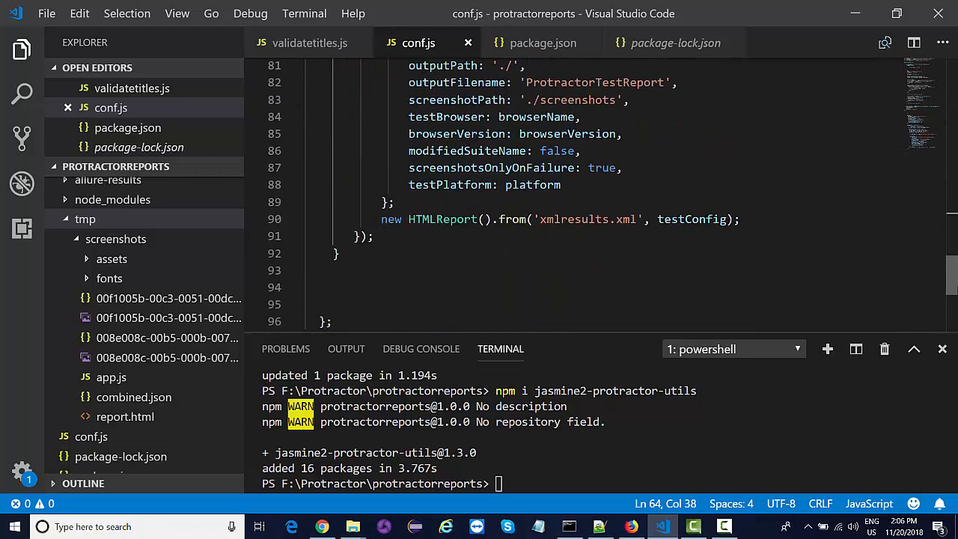
{"action": "scroll", "scroll_direction": "down", "scroll_amount": 3}
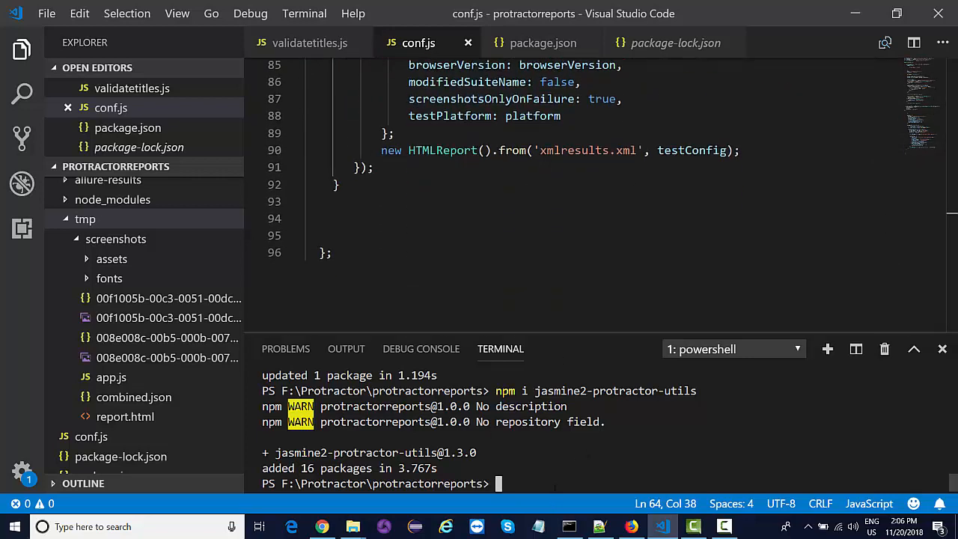
{"action": "type", "text": "npm i jasmine-reporters"}
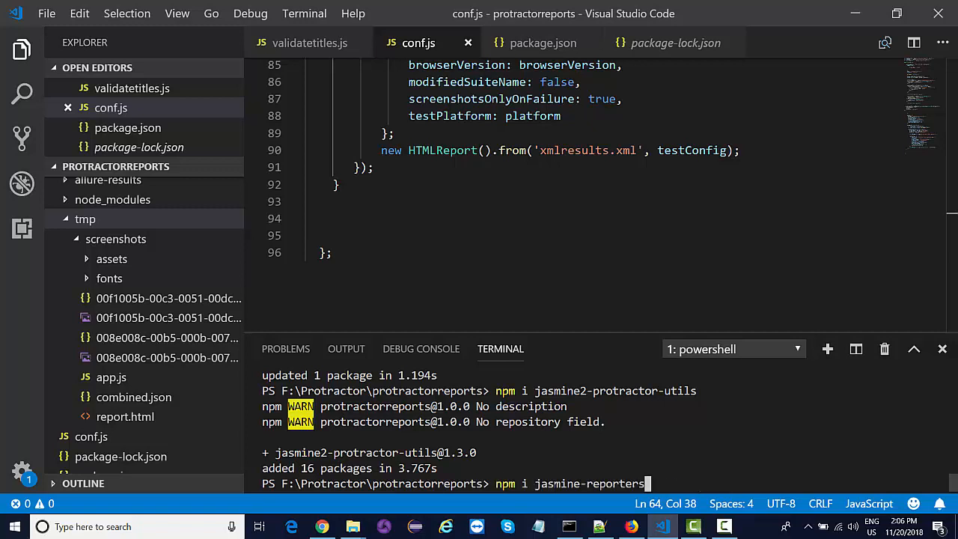
{"action": "type", "text": "npm run protractortest"}
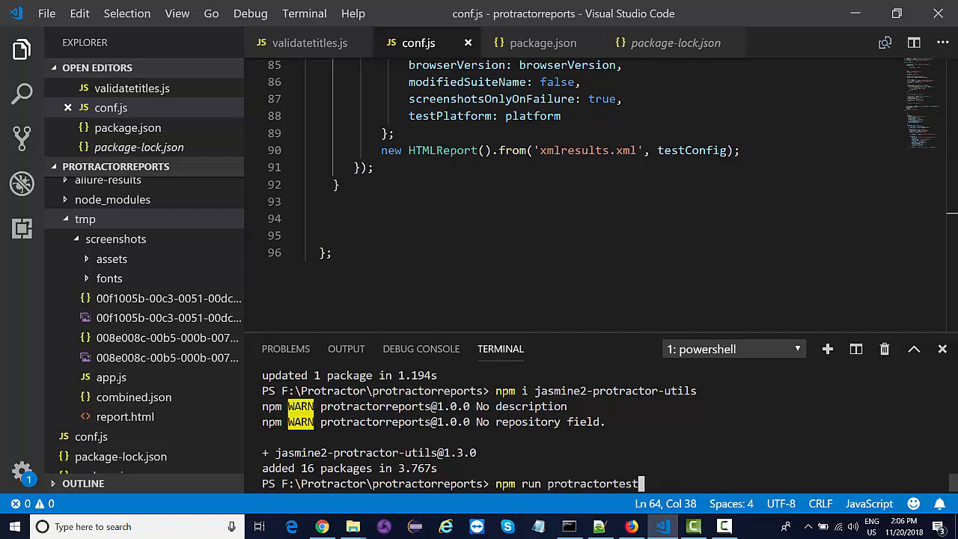
{"action": "key", "text": "enter"}
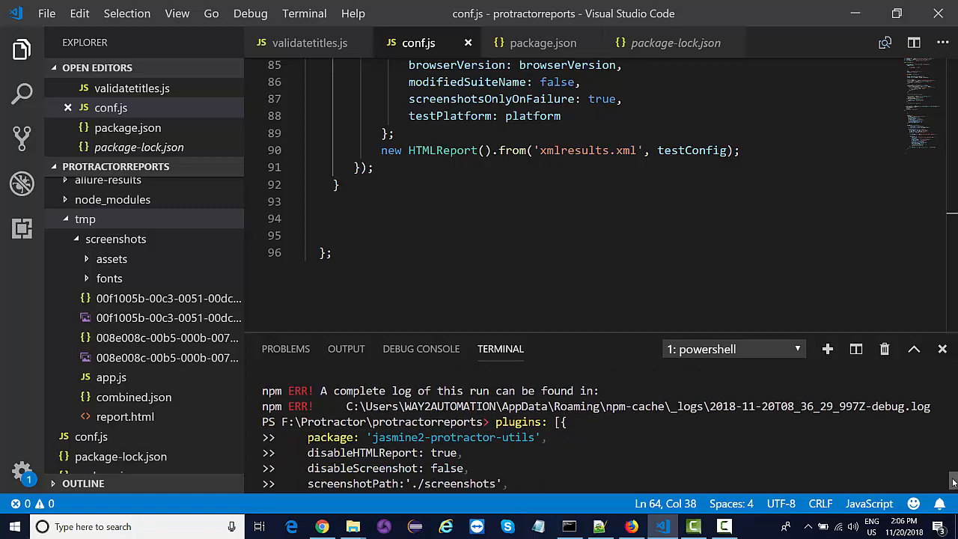
{"action": "scroll", "scroll_direction": "down", "scroll_amount": 3}
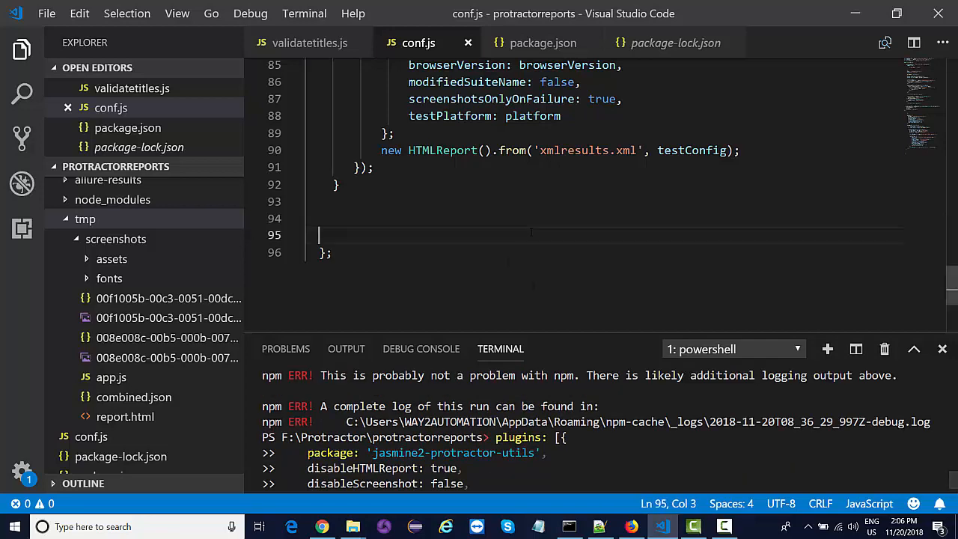
{"action": "scroll", "scroll_direction": "up", "scroll_amount": 3}
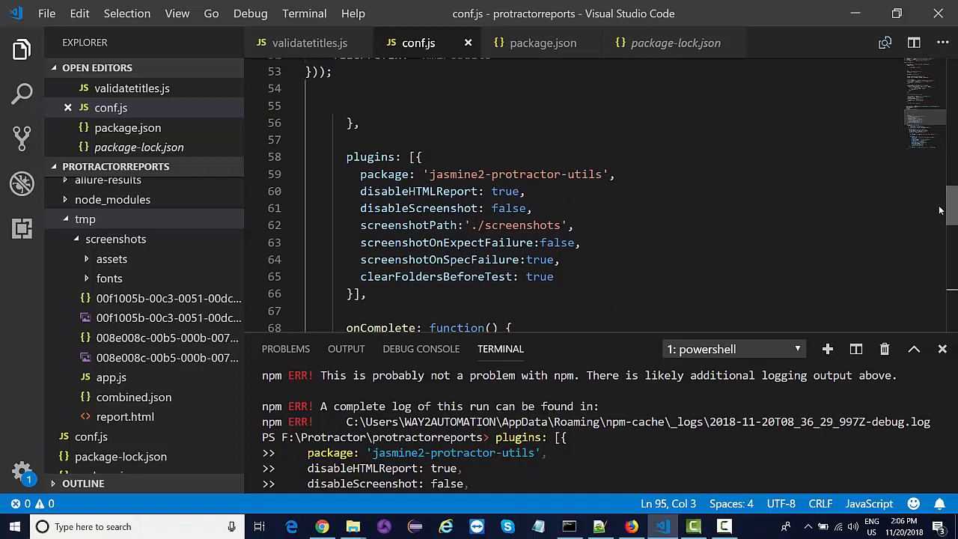
{"action": "scroll", "scroll_direction": "down", "scroll_amount": 3}
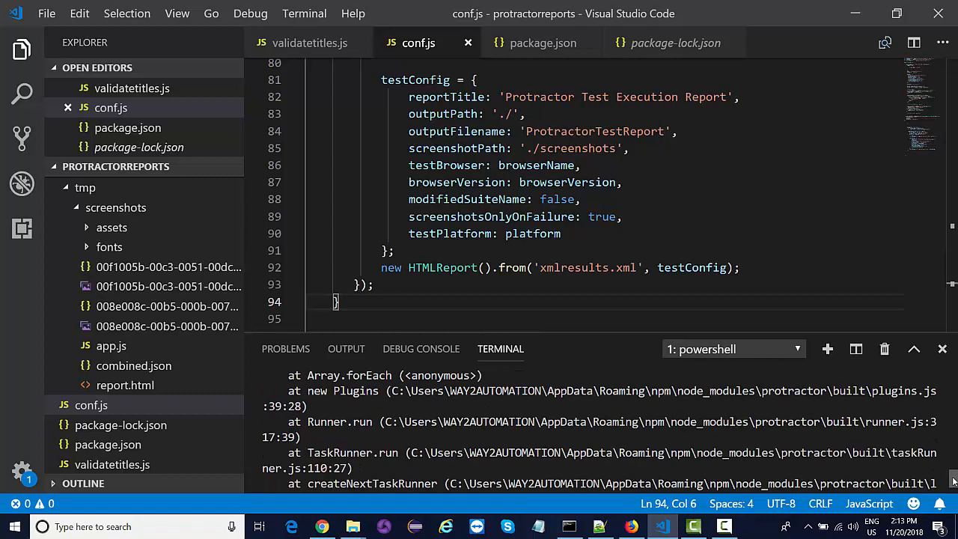
{"action": "scroll", "scroll_direction": "down", "scroll_amount": 3}
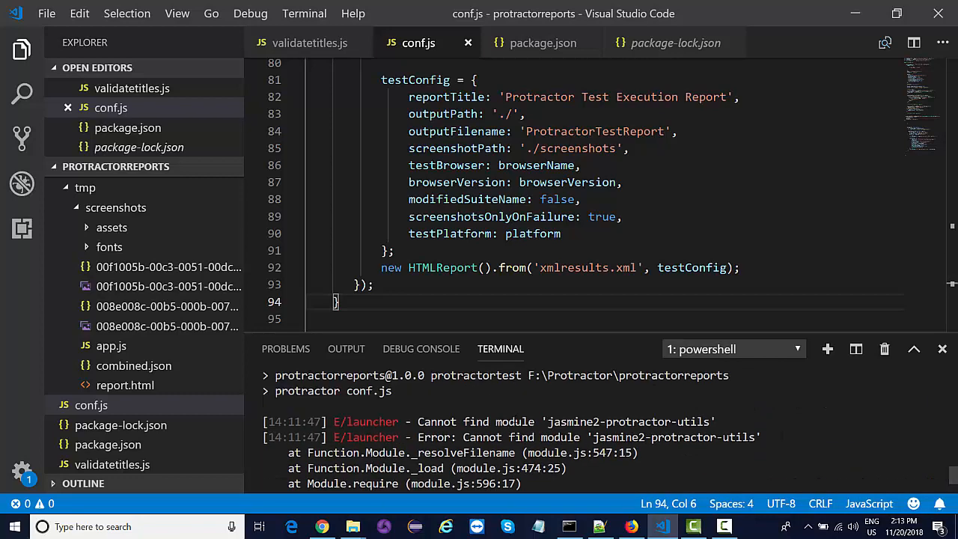
Rerun the npm install and protractortest commands, then check package.json's dependencies.
{"action": "double_click", "coordinate": [631, 421]}
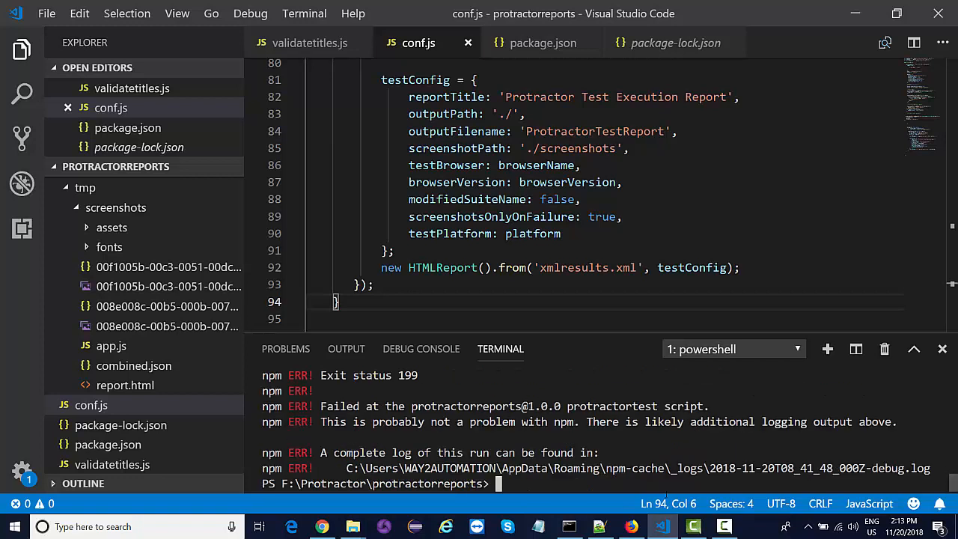
{"action": "type", "text": "npm run protracto"}
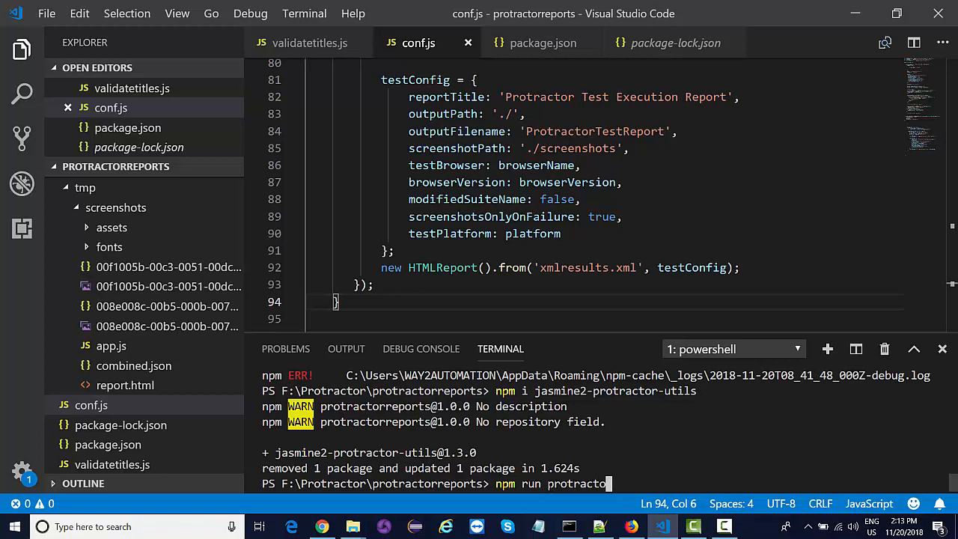
{"action": "type", "text": "test"}
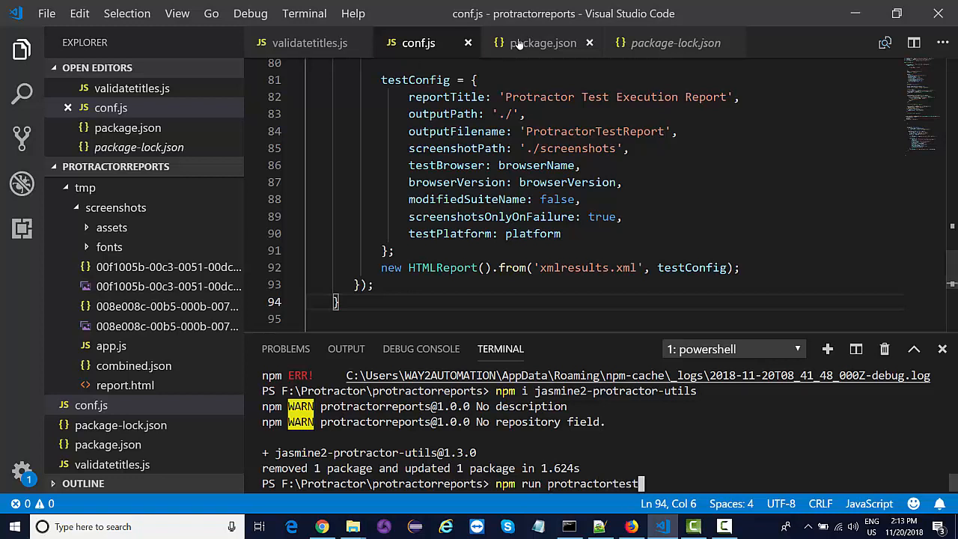
{"action": "left_click", "coordinate": [543, 42]}
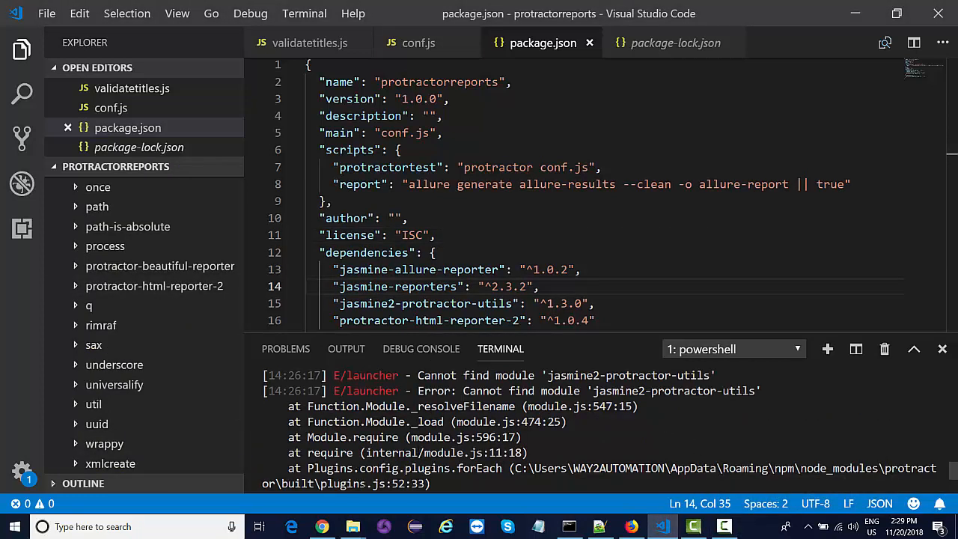
{"action": "mouse_move", "coordinate": [630, 526]}
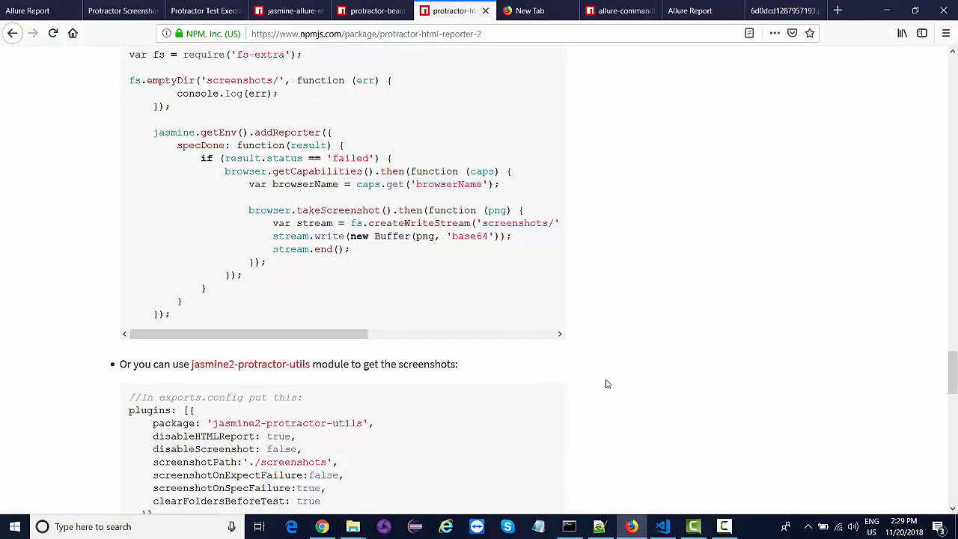
Scroll to How to install and select 'npm install jasmine2-protractor-utils -g'.
{"action": "scroll", "scroll_direction": "down", "scroll_amount": 3}
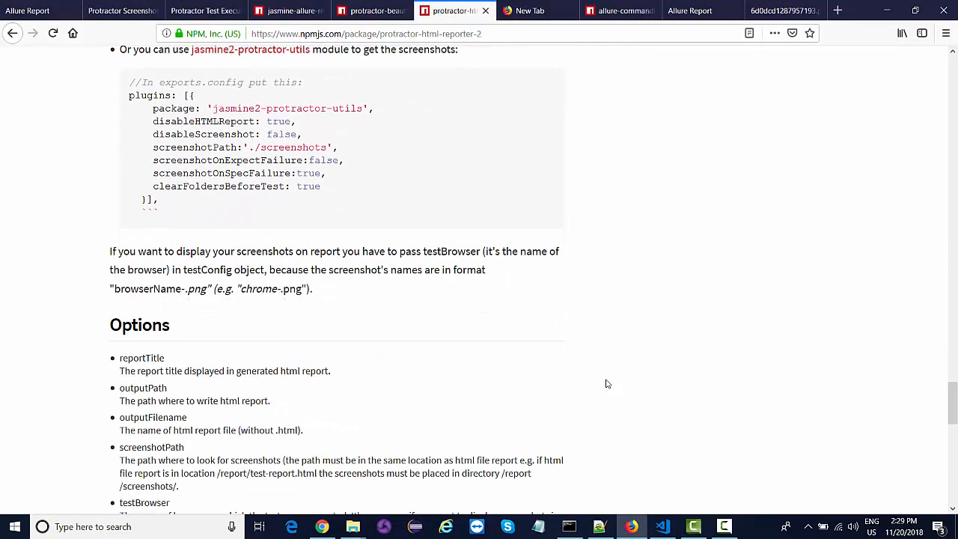
{"action": "scroll", "scroll_direction": "up", "scroll_amount": 3}
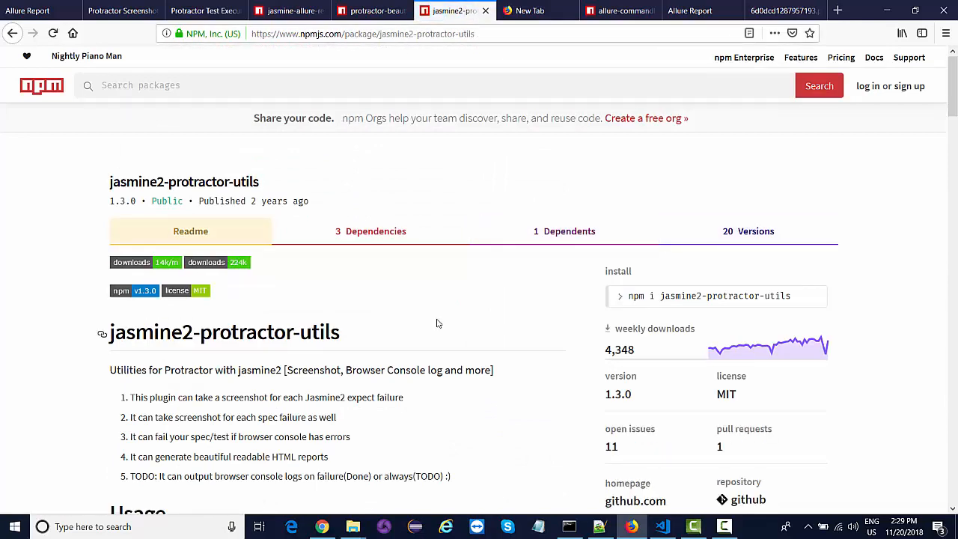
{"action": "scroll", "scroll_direction": "down", "scroll_amount": 3}
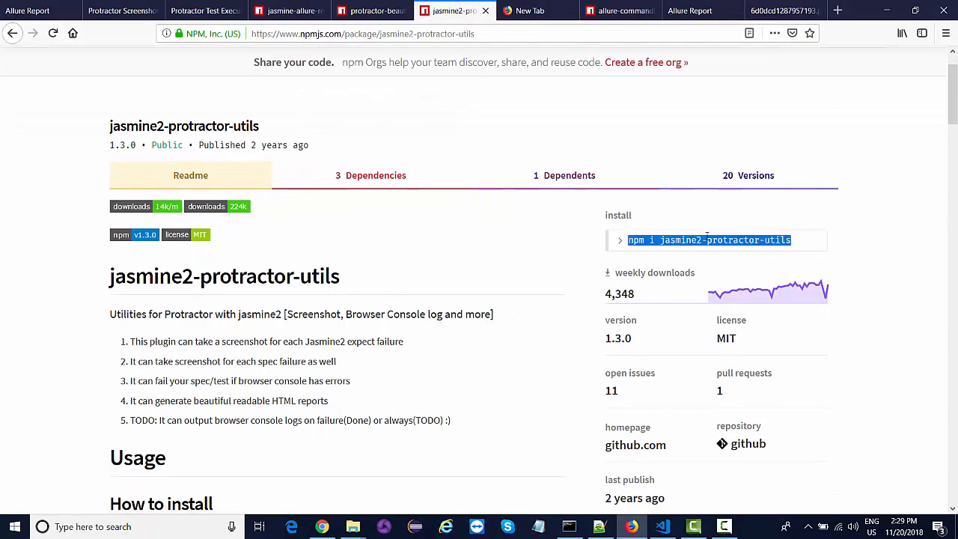
{"action": "scroll", "scroll_direction": "down", "scroll_amount": 3}
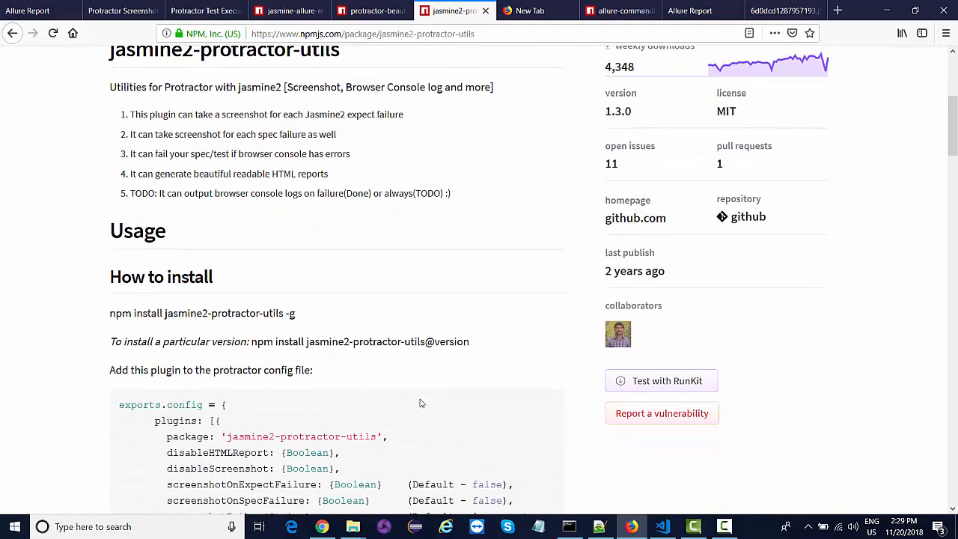
{"action": "scroll", "scroll_direction": "down", "scroll_amount": 3}
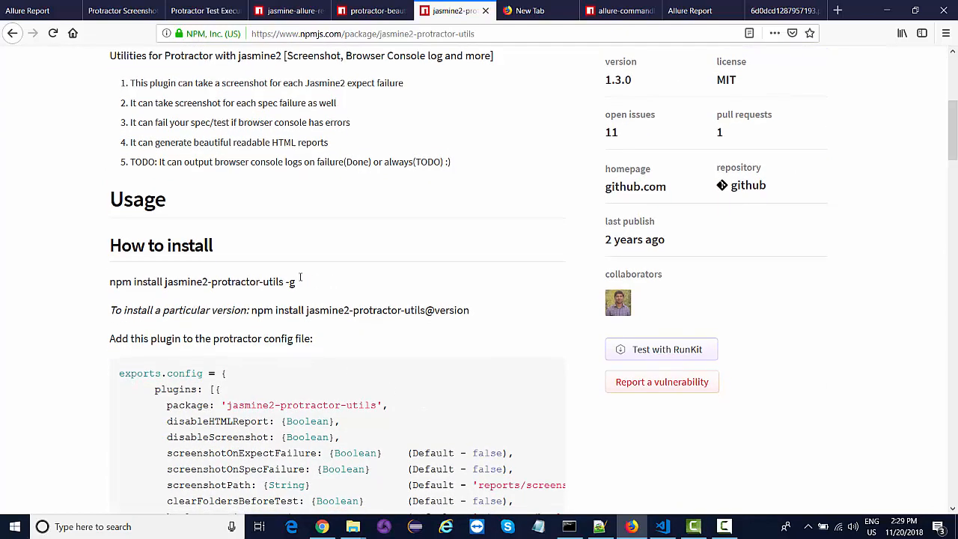
{"action": "left_click_drag", "start_coordinate": [173, 281], "coordinate": [295, 281]}
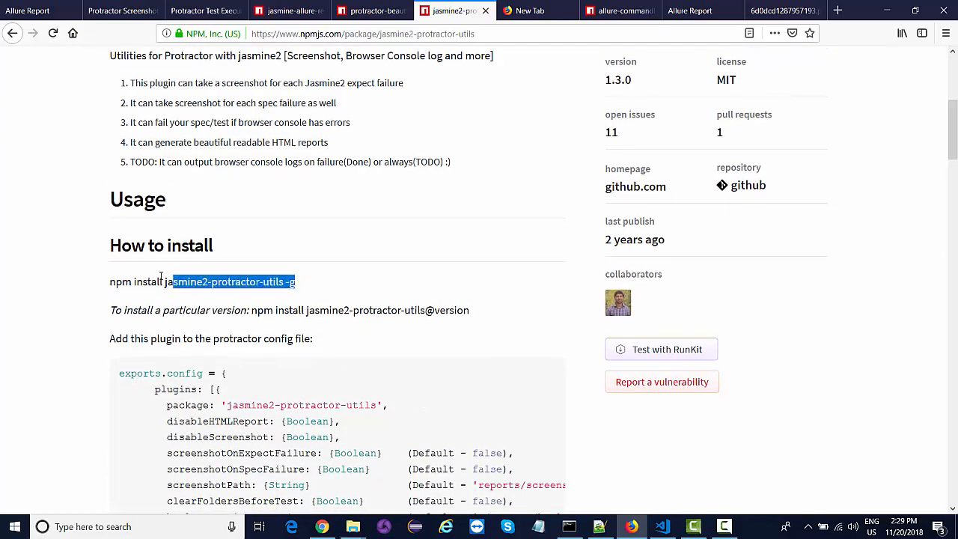
{"action": "triple_click", "coordinate": [202, 281]}
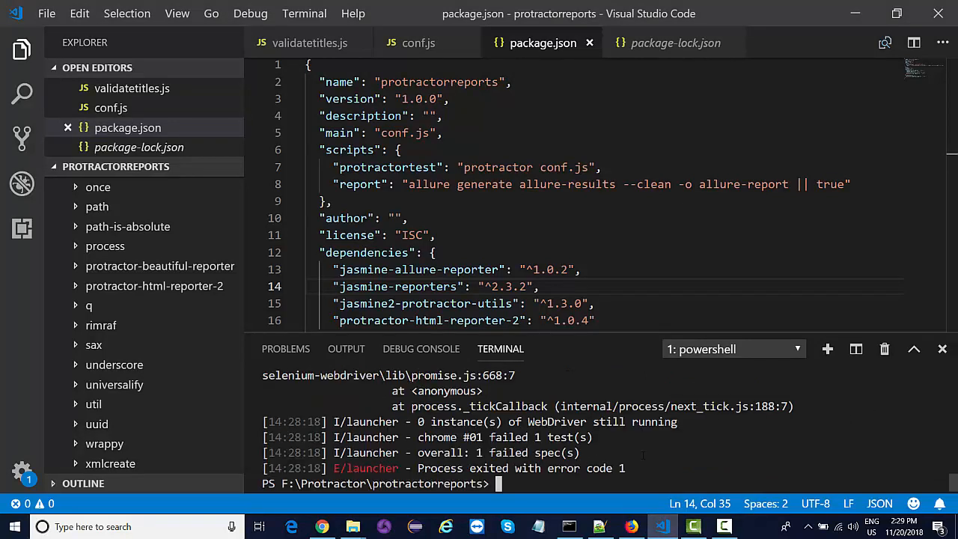
Install jasmine2-protractor-utils globally, update webdriver-manager, then run protractor conf.js and npm run protractortest.
{"action": "type", "text": "npm install jasmine2-protractor-utils -g"}
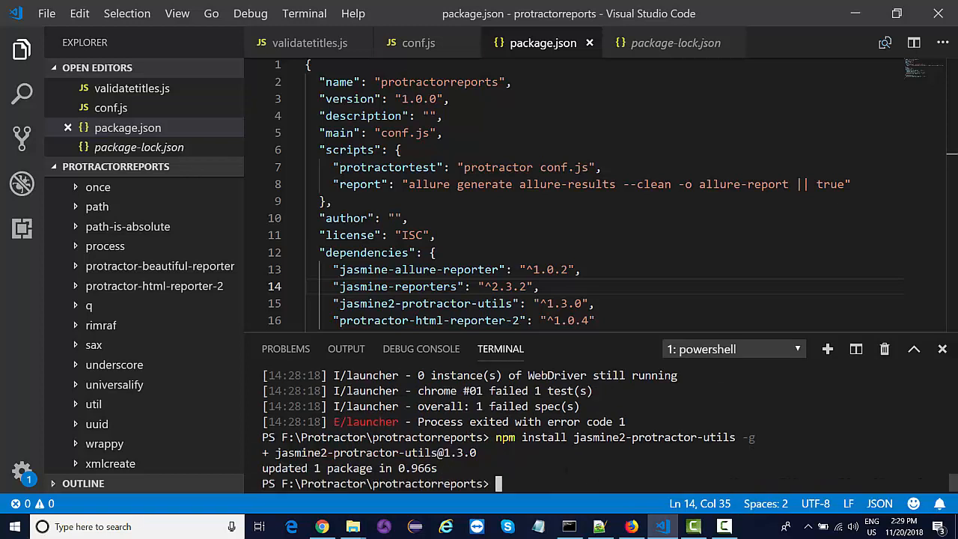
{"action": "type", "text": "protractor conf.js"}
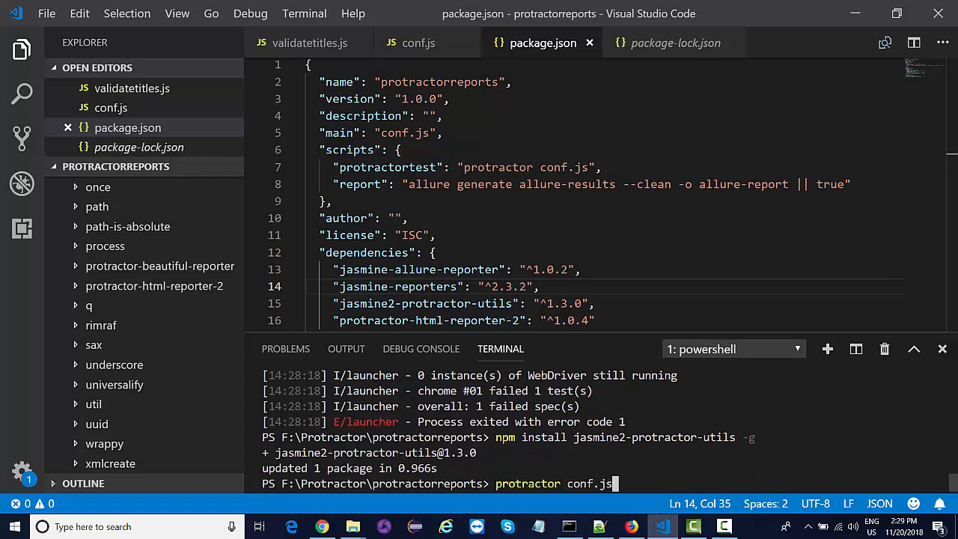
{"action": "type", "text": "webdriver-manager update"}
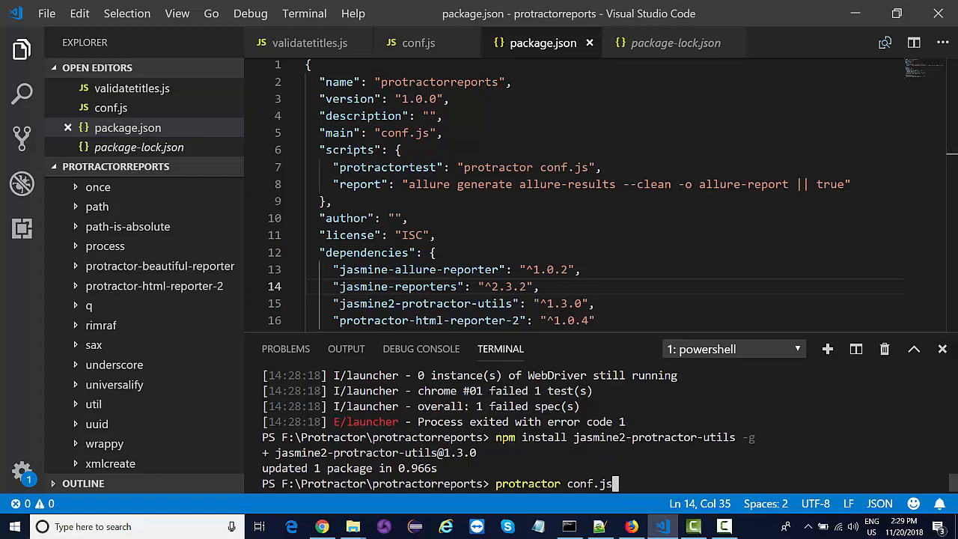
{"action": "type", "text": "npm run protractortest"}
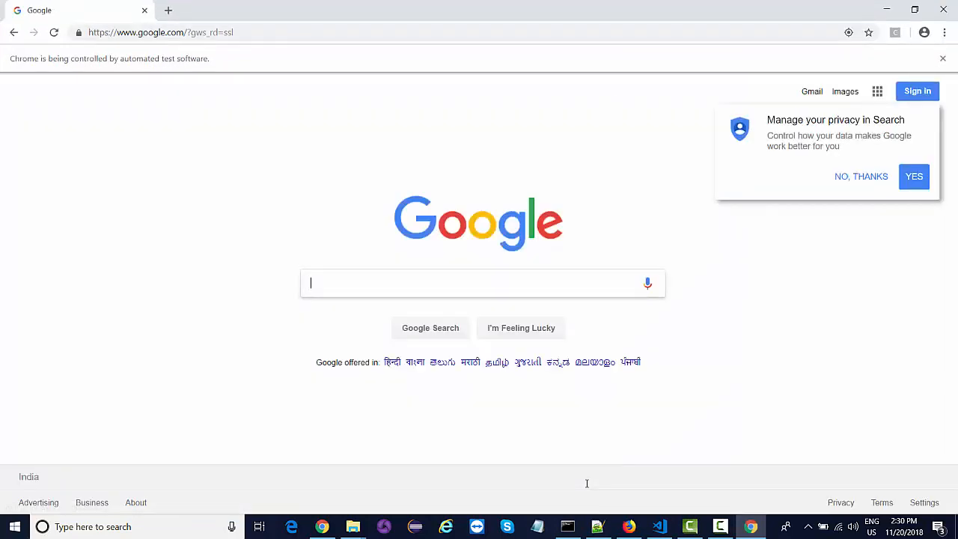
Click in the Protractor-launched Chrome window while it loads google.com.
{"action": "left_click", "coordinate": [811, 91]}
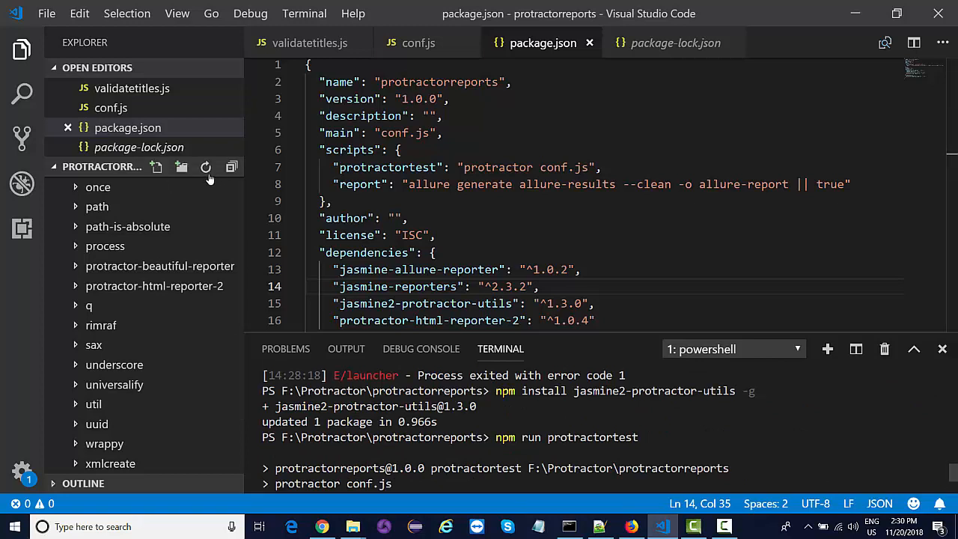
Refresh Explorer, expand PROTRACTORREPORTS, and right-click ProtractorTestReport.html.
{"action": "left_click", "coordinate": [101, 166]}
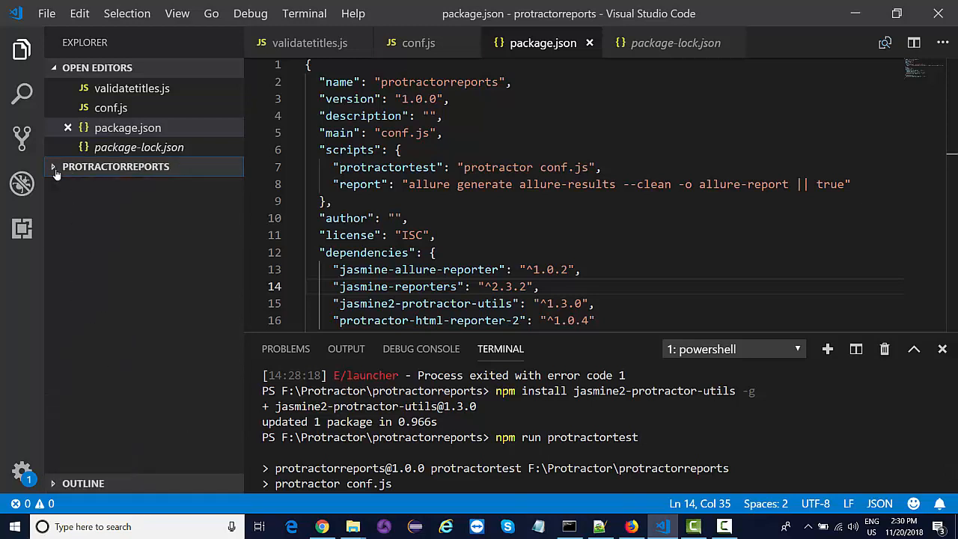
{"action": "left_click", "coordinate": [53, 166]}
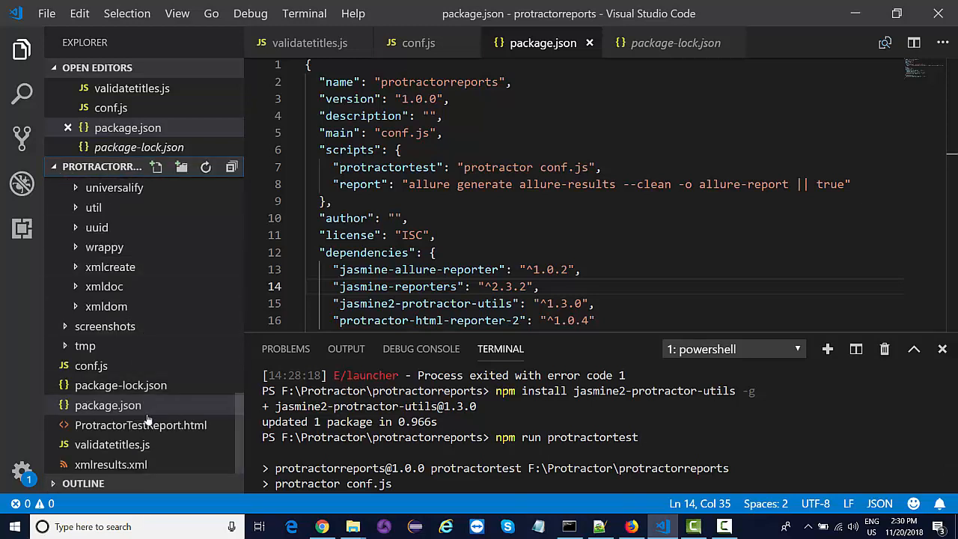
{"action": "mouse_move", "coordinate": [141, 425]}
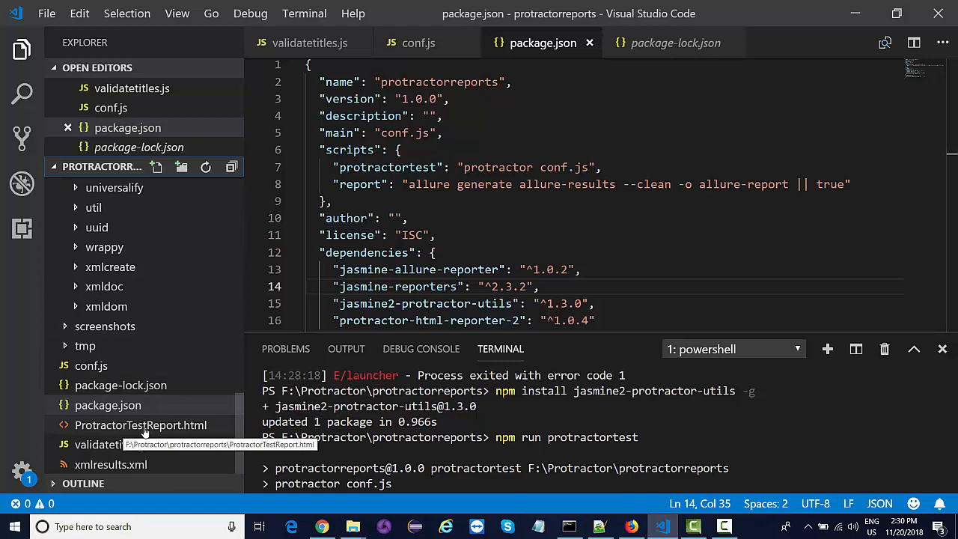
{"action": "right_click", "coordinate": [141, 424]}
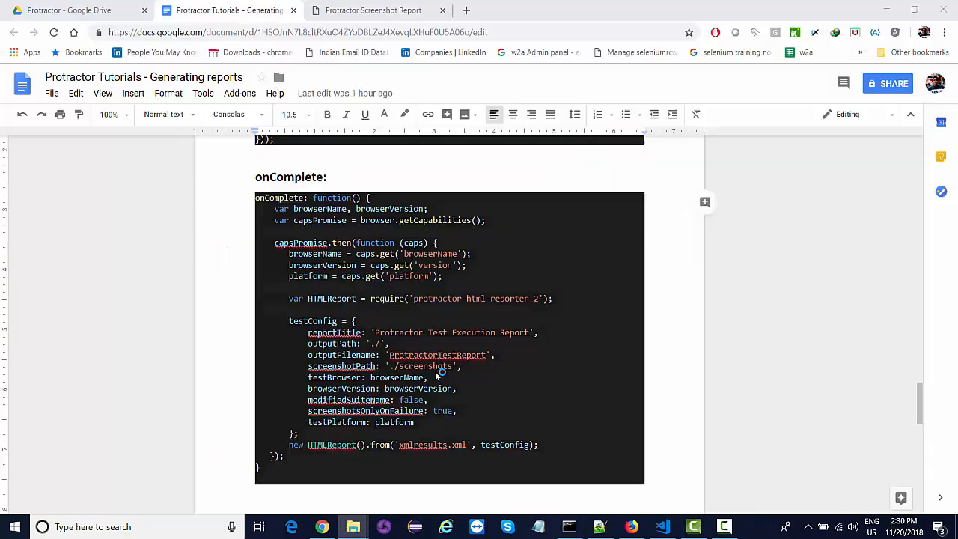
Open the report, expand the TestSuite row, and scroll to the failed Gmail test screenshot.
{"action": "left_click", "coordinate": [526, 11]}
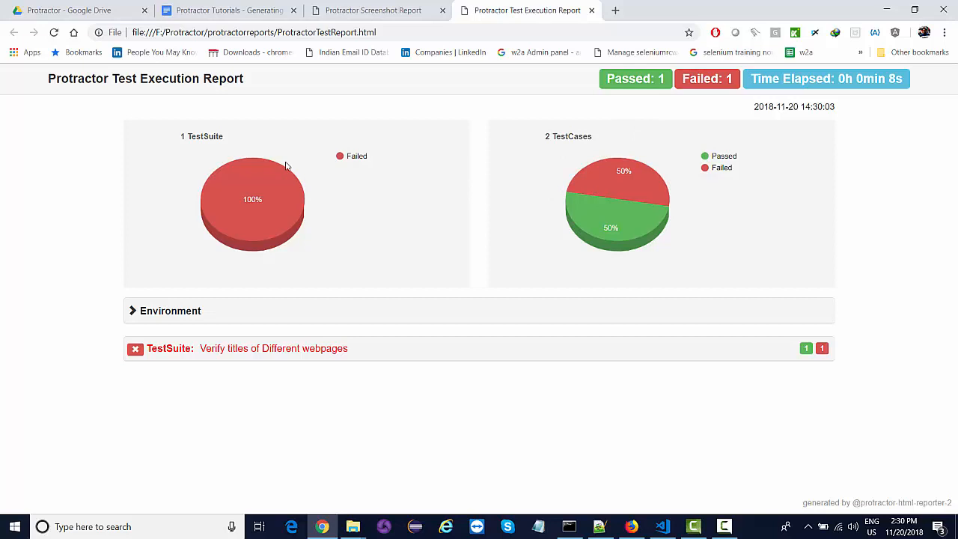
{"action": "mouse_move", "coordinate": [337, 300]}
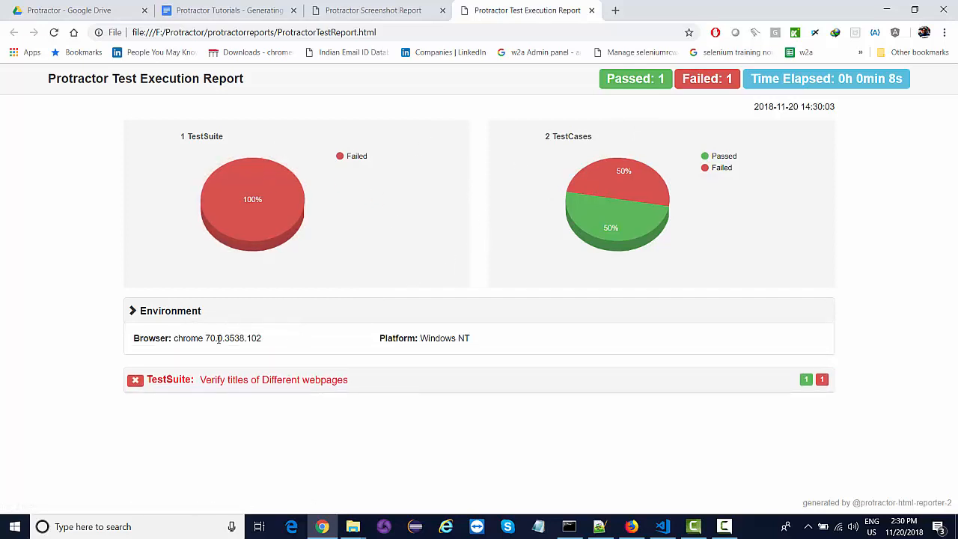
{"action": "mouse_move", "coordinate": [454, 341]}
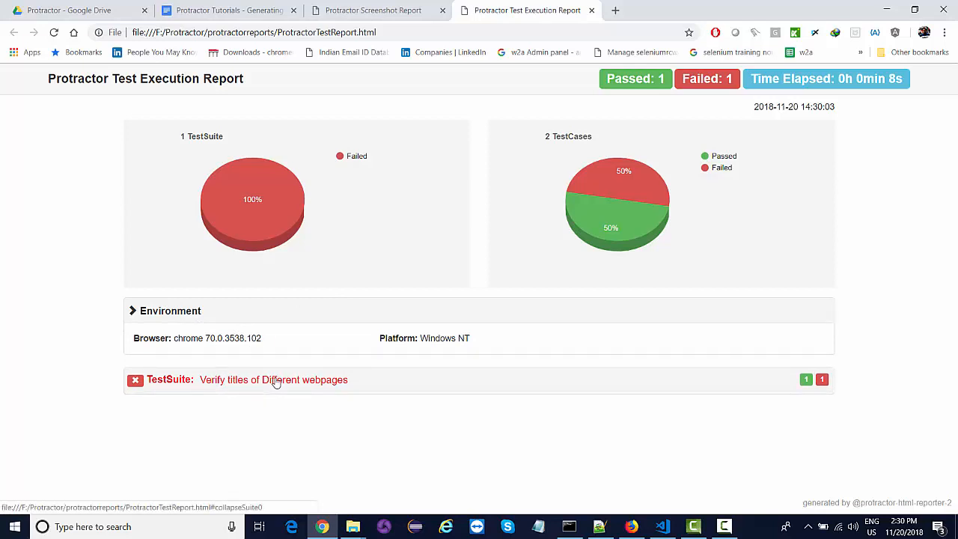
{"action": "left_click", "coordinate": [273, 379]}
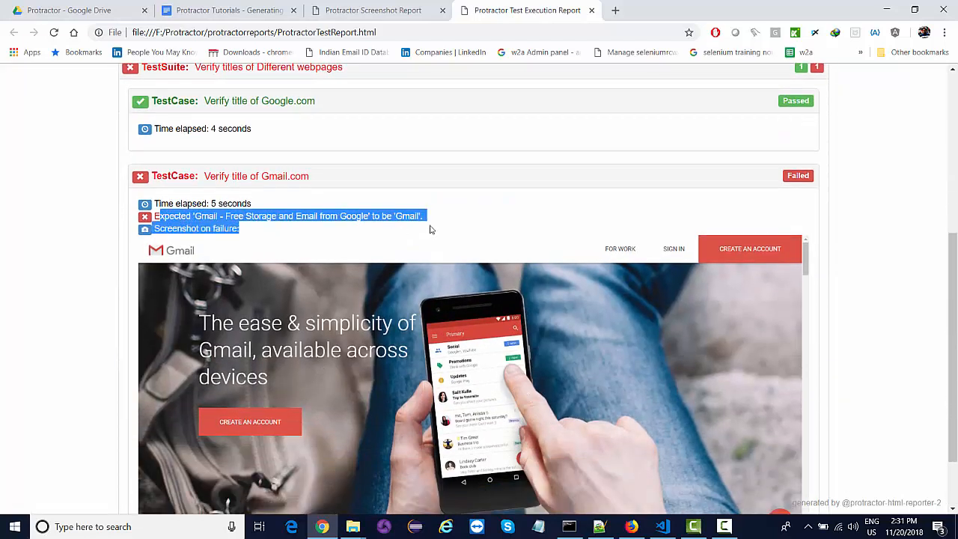
{"action": "scroll", "scroll_direction": "down", "scroll_amount": 3}
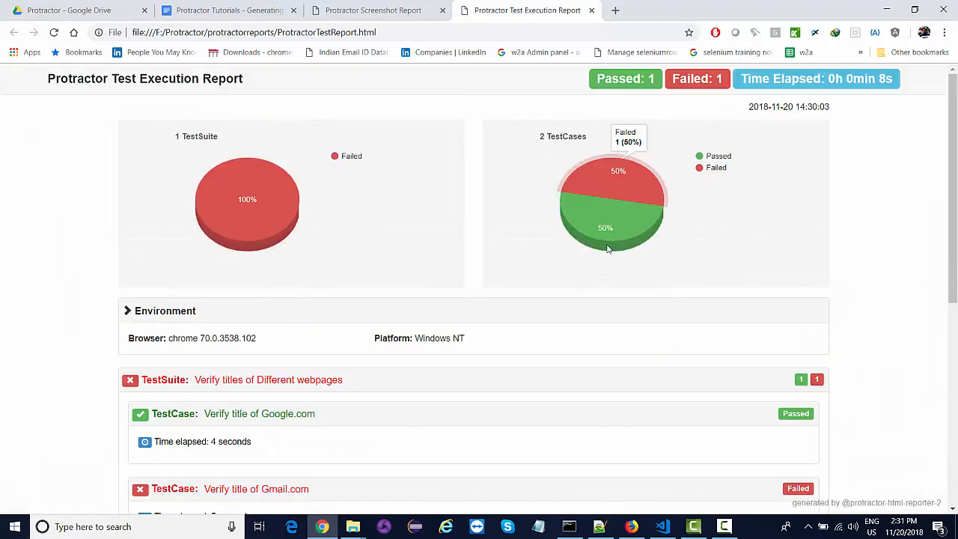
{"action": "scroll", "scroll_direction": "down", "scroll_amount": 3}
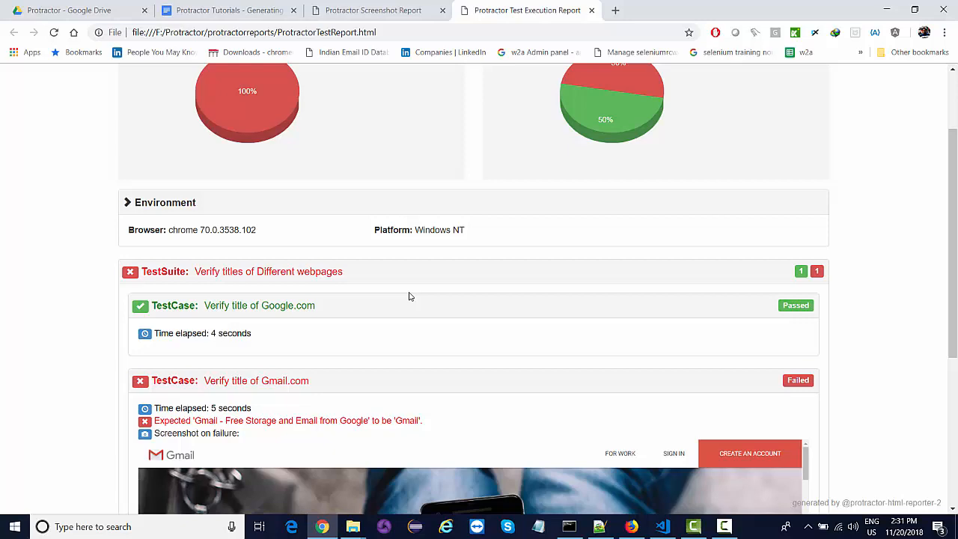
{"action": "scroll", "scroll_direction": "down", "scroll_amount": 3}
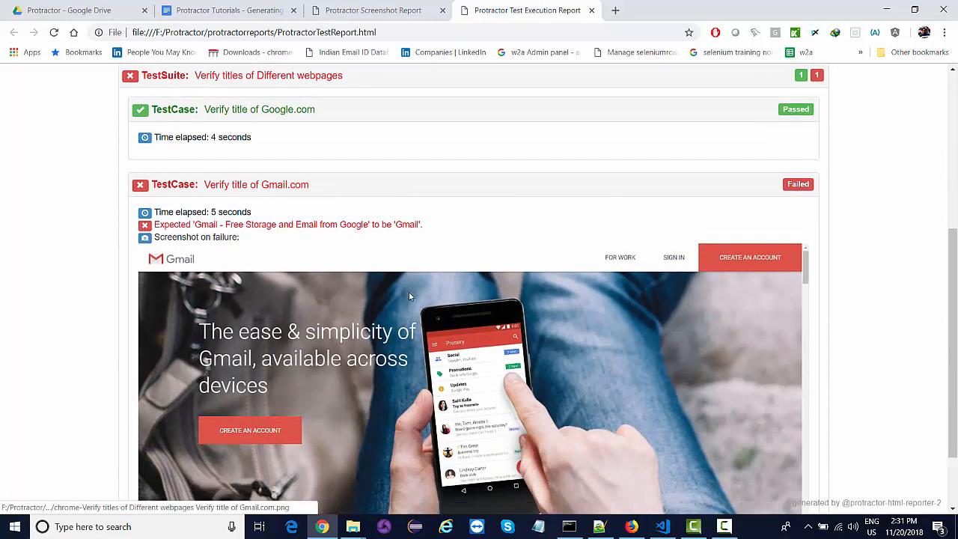
{"action": "scroll", "scroll_direction": "down", "scroll_amount": 3}
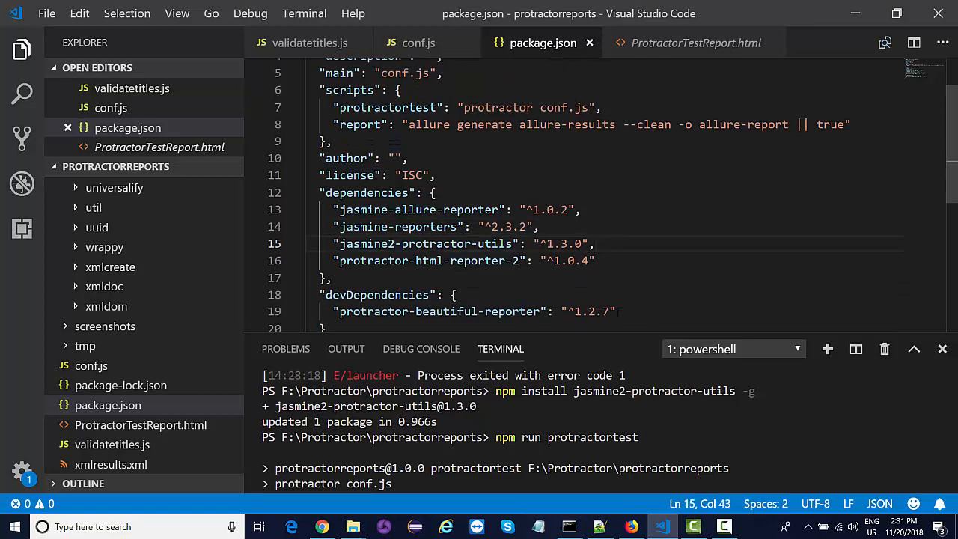
Switch to conf.js and scroll through its onPrepare and onComplete reporter blocks.
{"action": "left_click", "coordinate": [418, 43]}
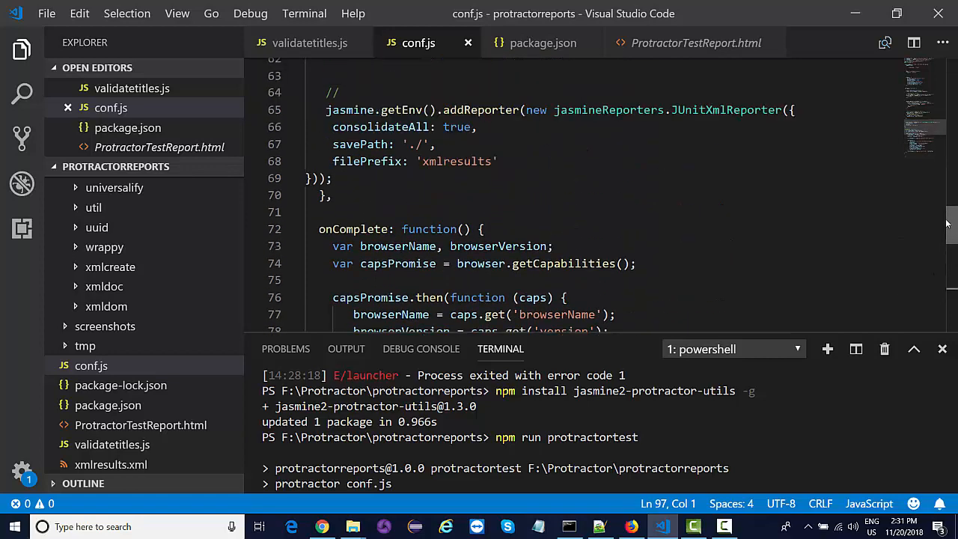
{"action": "scroll", "scroll_direction": "up", "scroll_amount": 3}
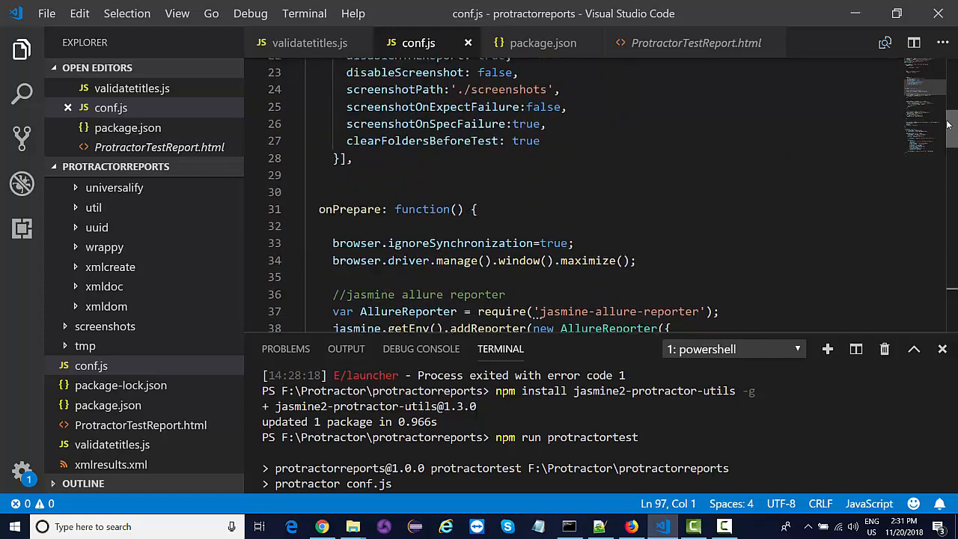
{"action": "scroll", "scroll_direction": "down", "scroll_amount": 3}
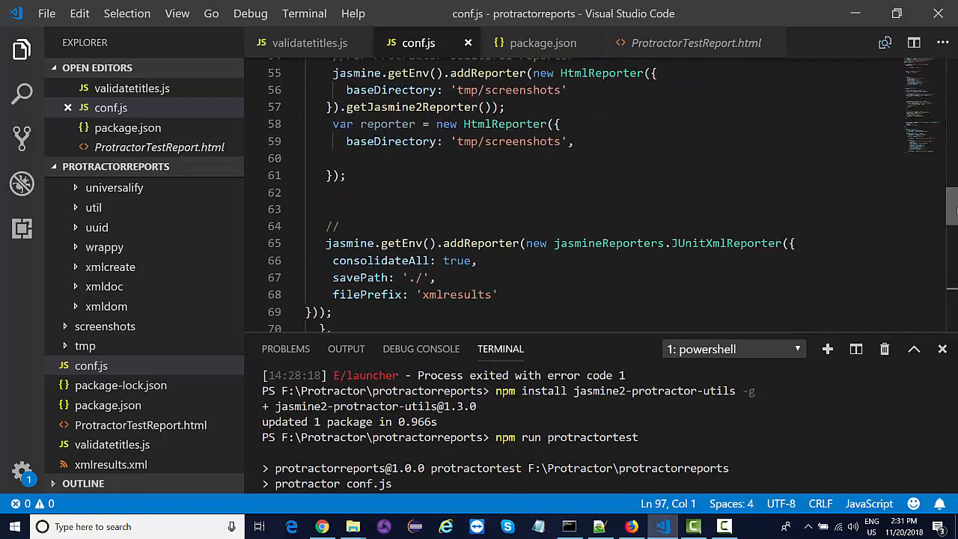
{"action": "scroll", "scroll_direction": "down", "scroll_amount": 3}
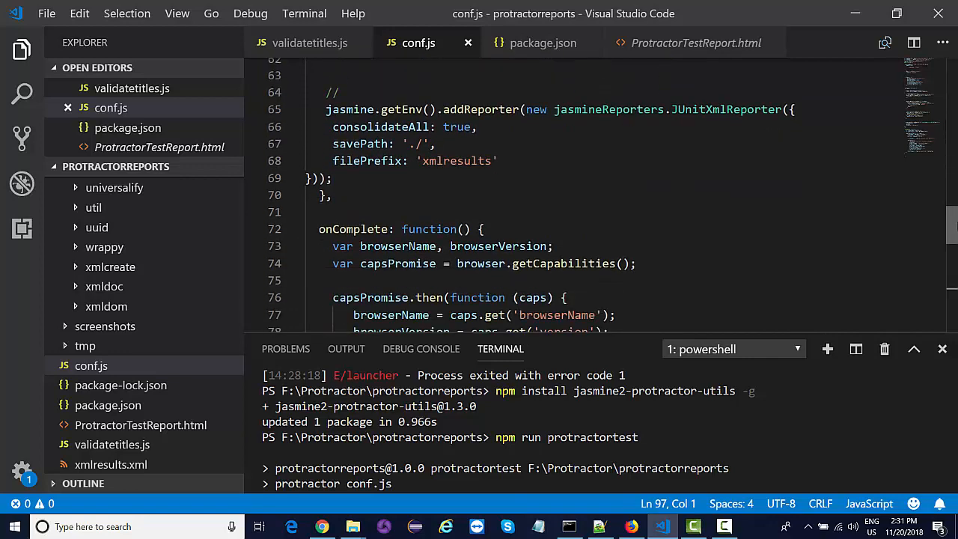
{"action": "scroll", "scroll_direction": "down", "scroll_amount": 3}
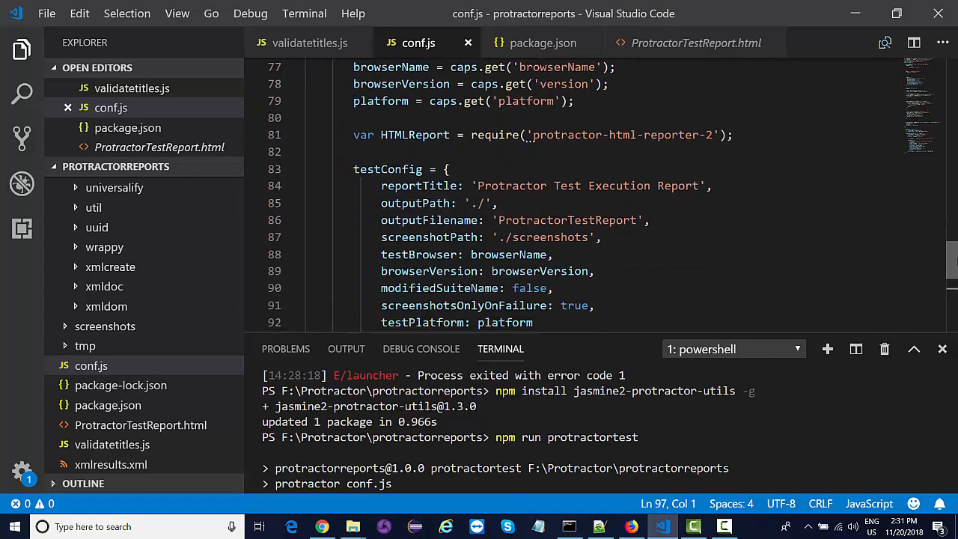
{"action": "scroll", "scroll_direction": "down", "scroll_amount": 3}
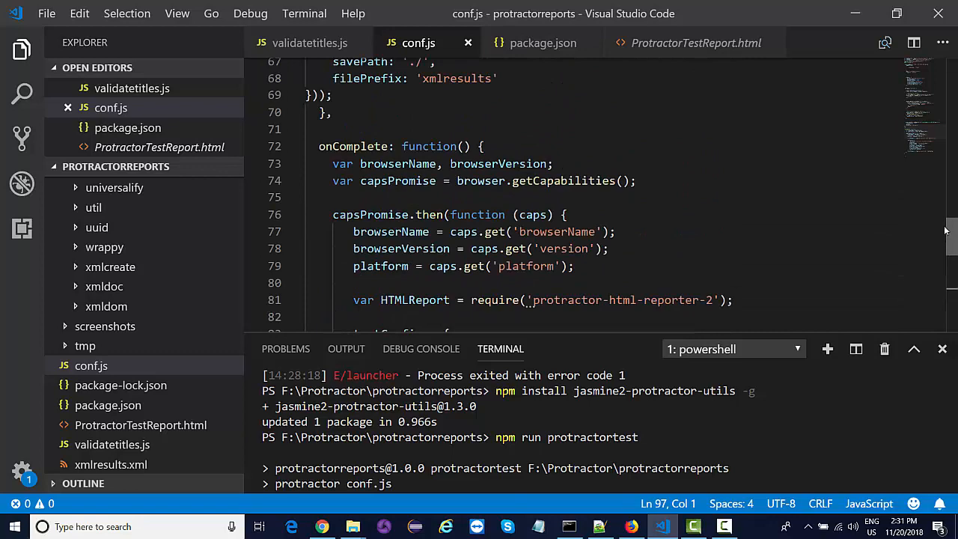
{"action": "scroll", "scroll_direction": "down", "scroll_amount": 3}
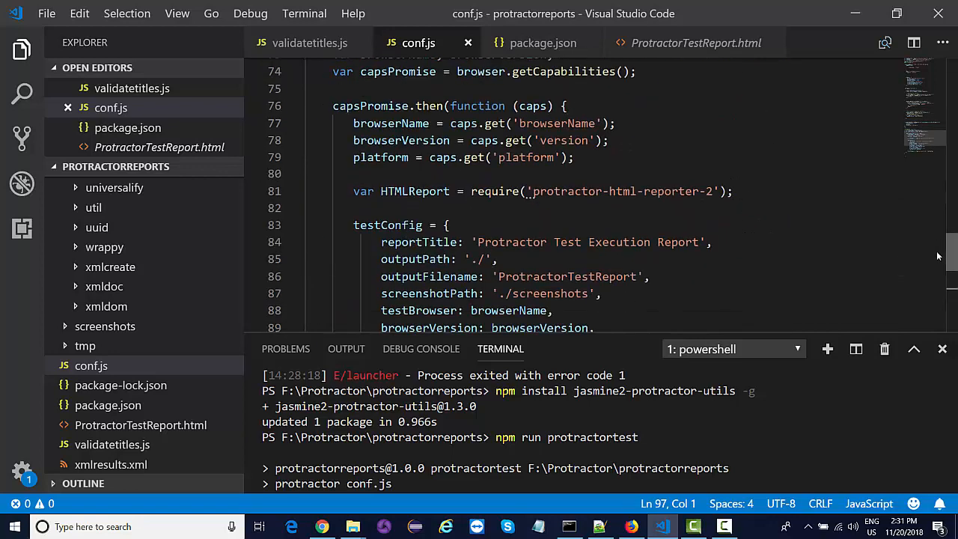
{"action": "scroll", "scroll_direction": "down", "scroll_amount": 3}
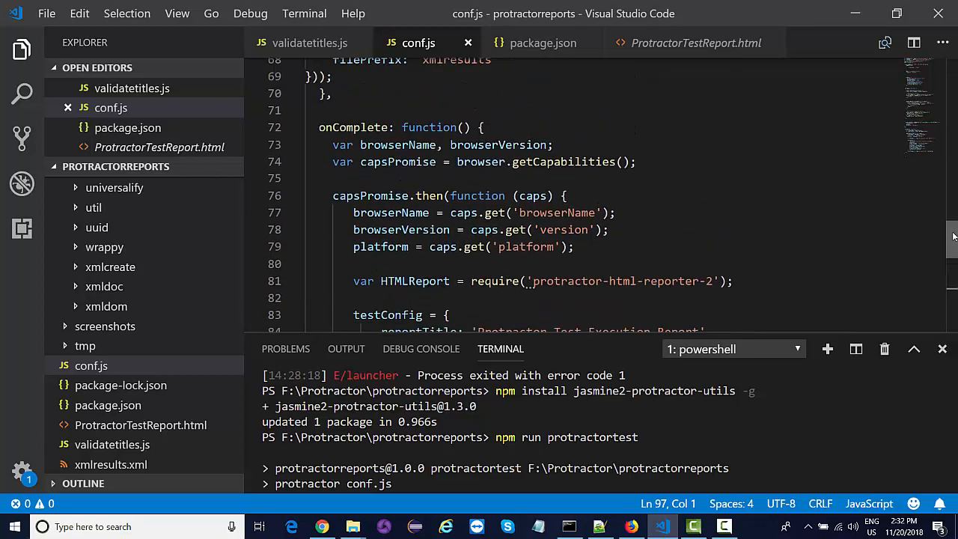
{"action": "scroll", "scroll_direction": "down", "scroll_amount": 3}
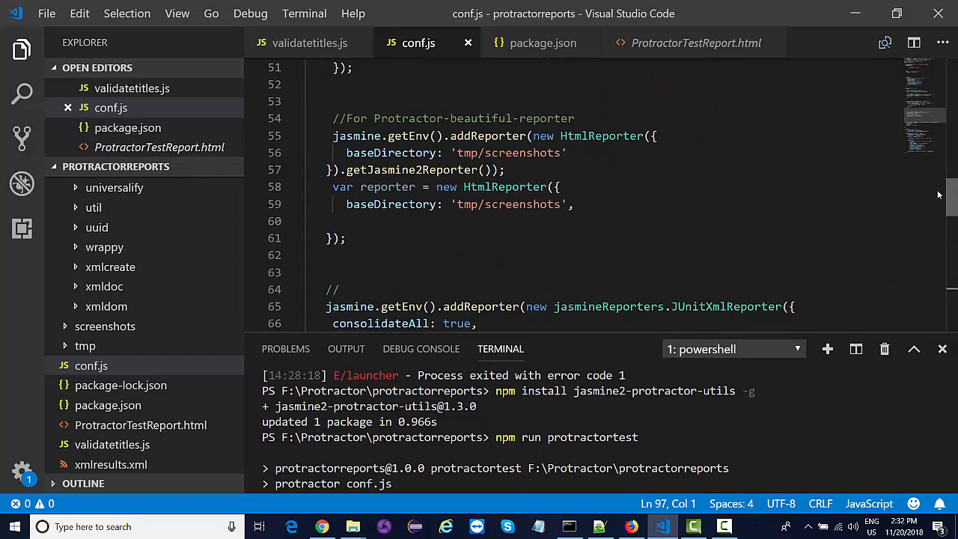
{"action": "scroll", "scroll_direction": "up", "scroll_amount": 3}
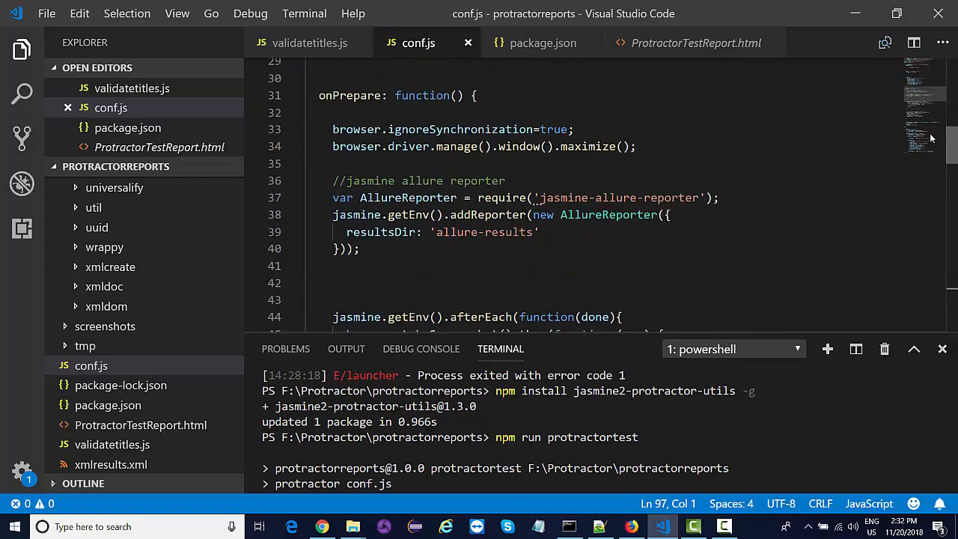
{"action": "scroll", "scroll_direction": "up", "scroll_amount": 3}
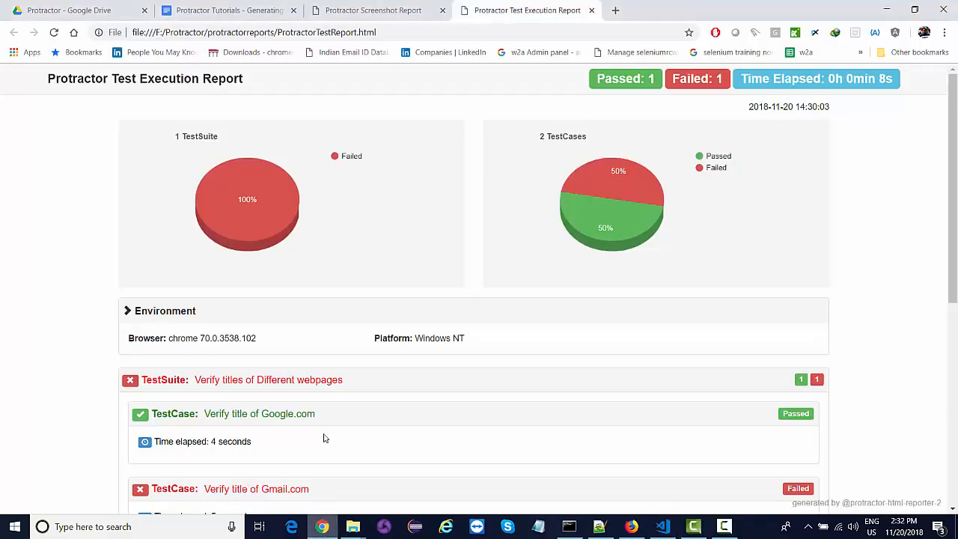
Switch to the 'Protractor Tutorials - Generating reports' Google Docs tab.
{"action": "left_click", "coordinate": [224, 11]}
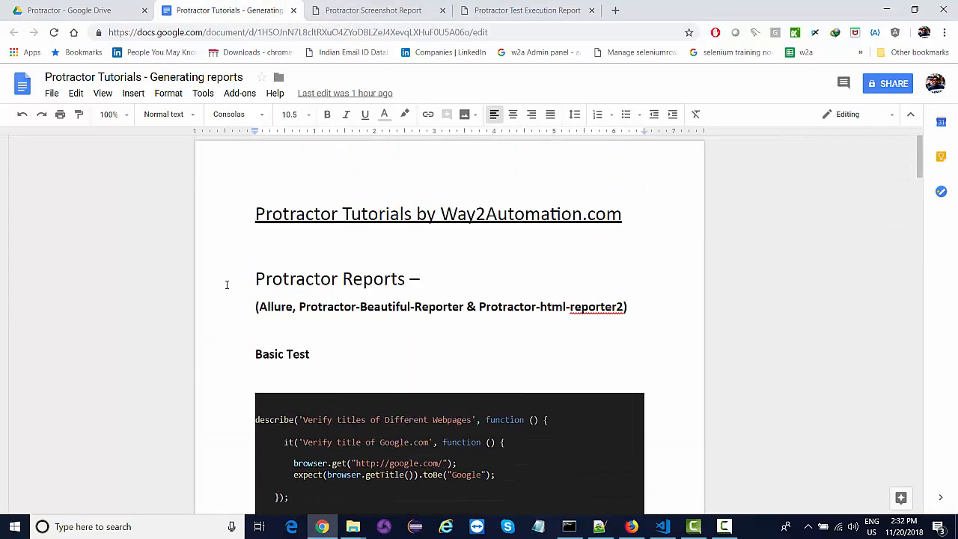
{"action": "mouse_move", "coordinate": [502, 330]}
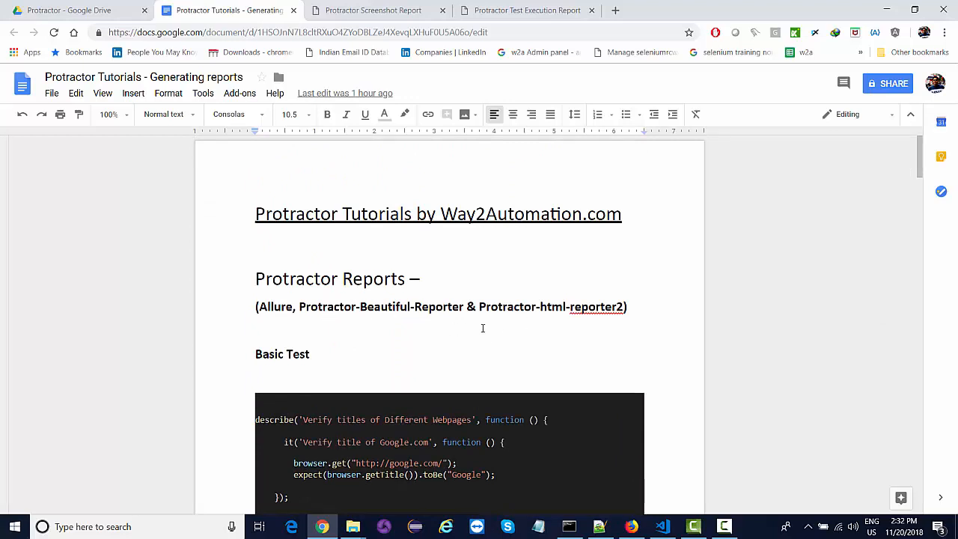
{"action": "mouse_move", "coordinate": [617, 352]}
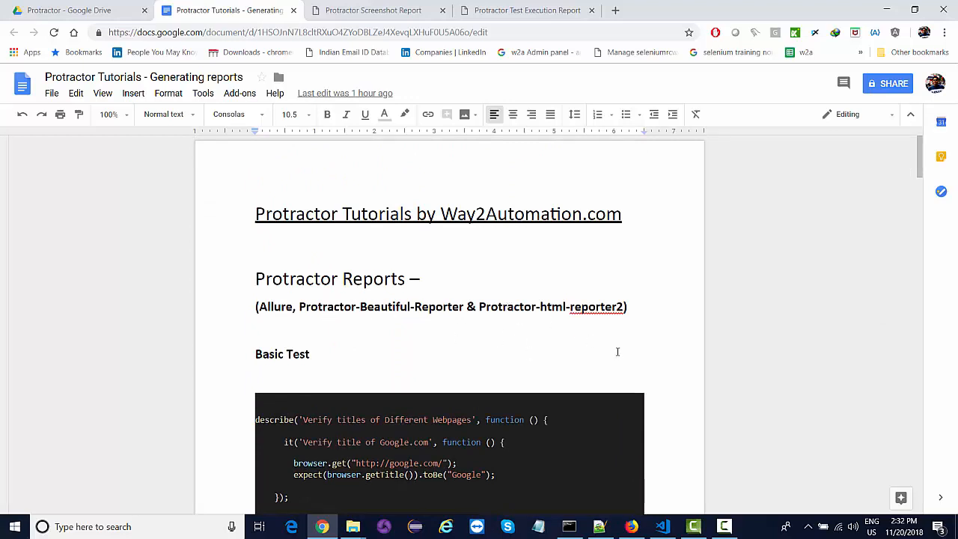